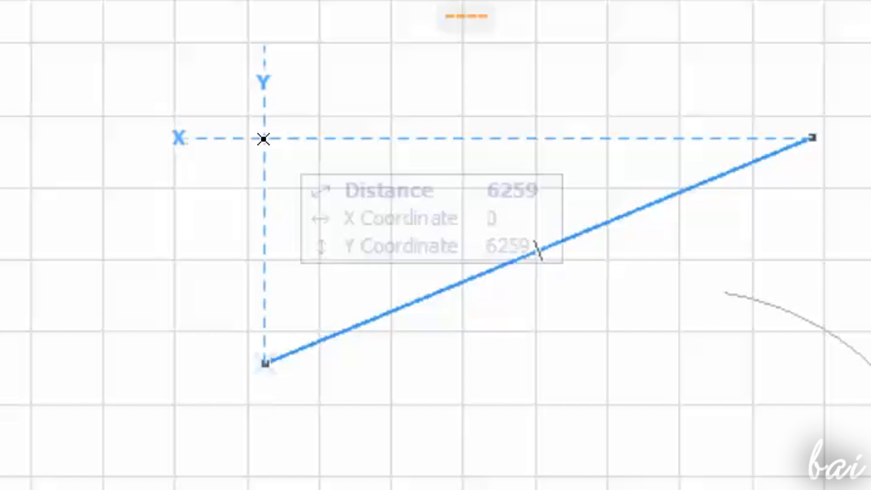
Set the end point of the diagonal line on the plan grid
left_click(266, 138)
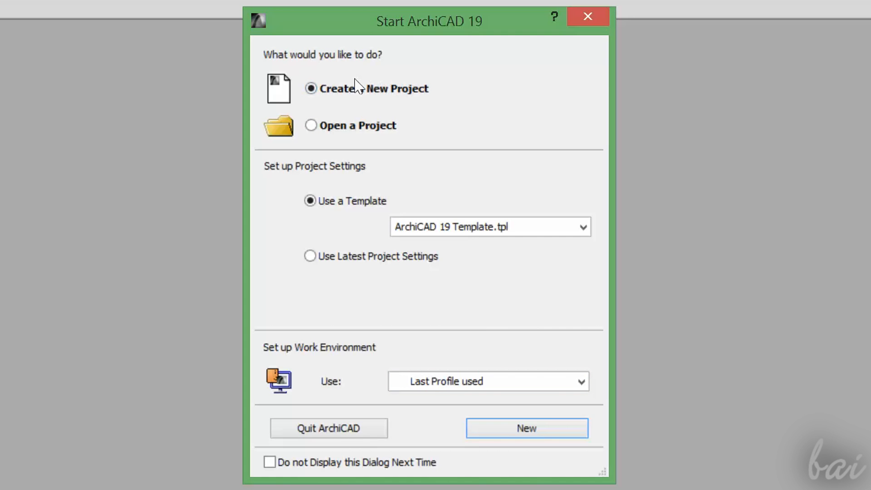
Review the Open a Project options, then return to Create a New Project with a template
left_click(312, 126)
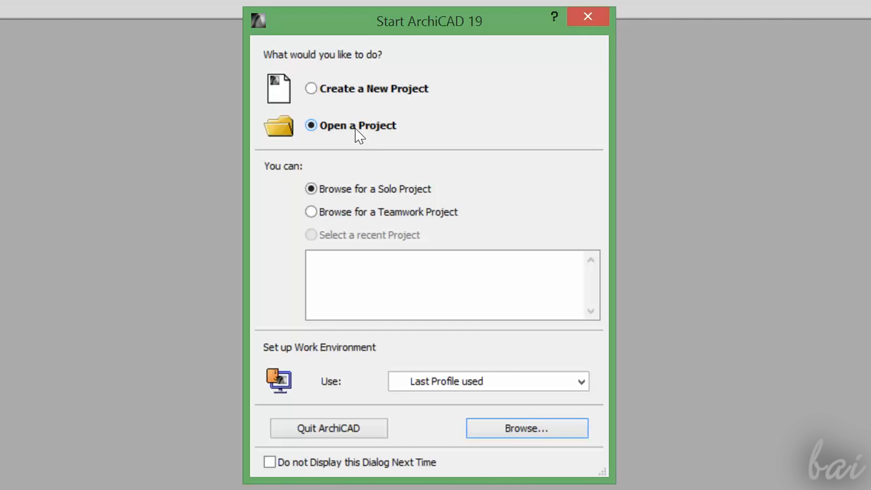
left_click(310, 88)
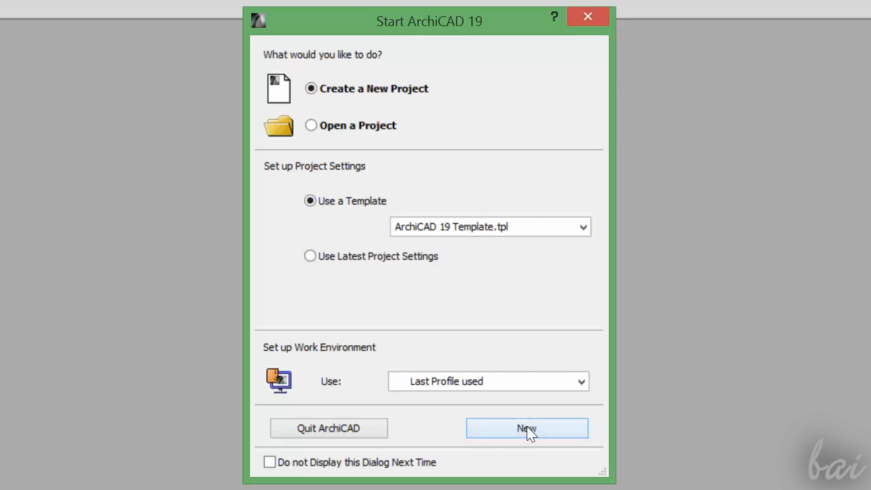
Create the new untitled project from the ArchiCAD 19 template
left_click(527, 427)
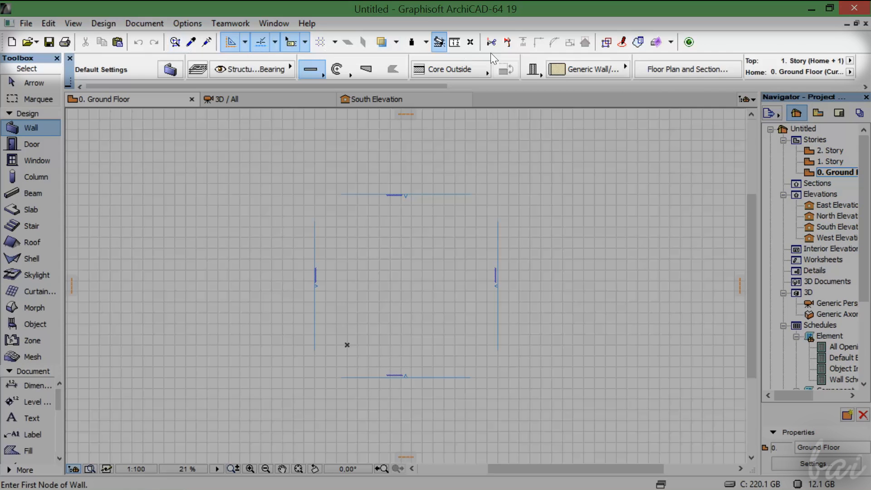
mouse_move(36, 177)
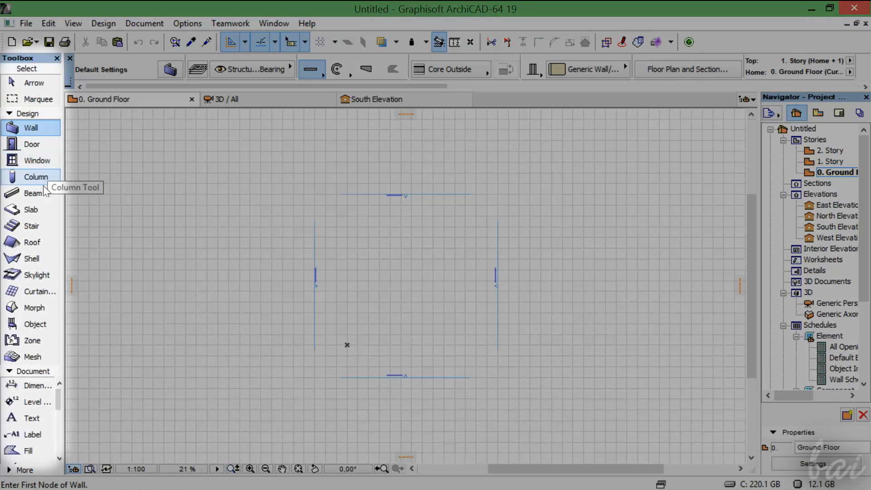
mouse_move(26, 155)
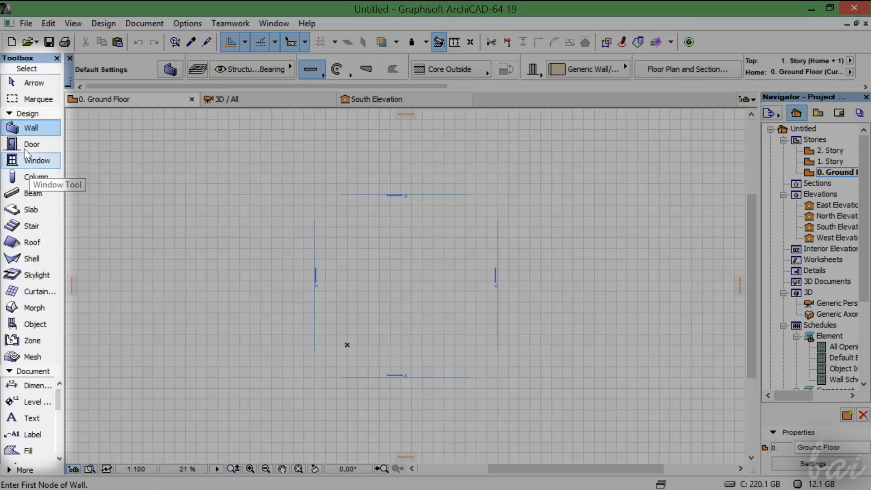
mouse_move(31, 417)
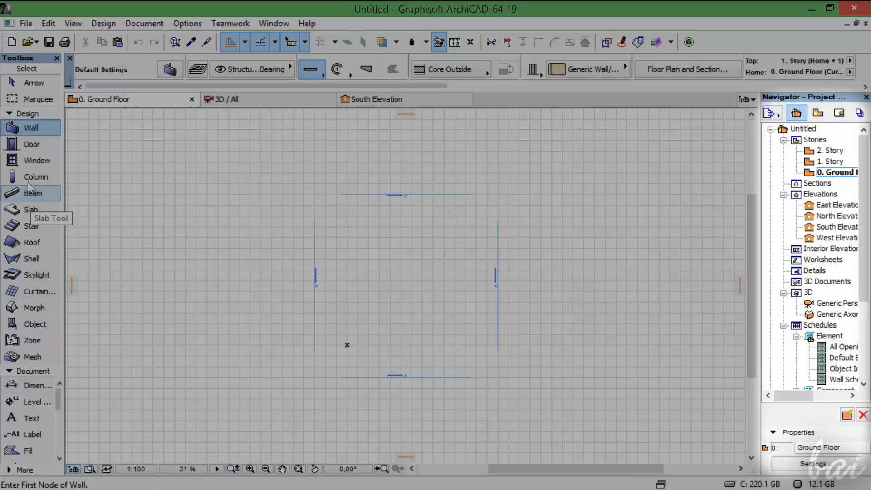
mouse_move(16, 92)
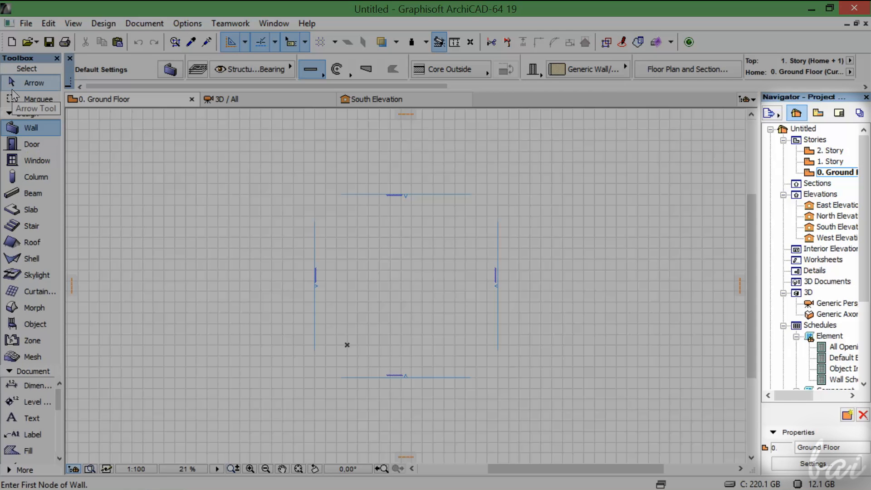
mouse_move(19, 147)
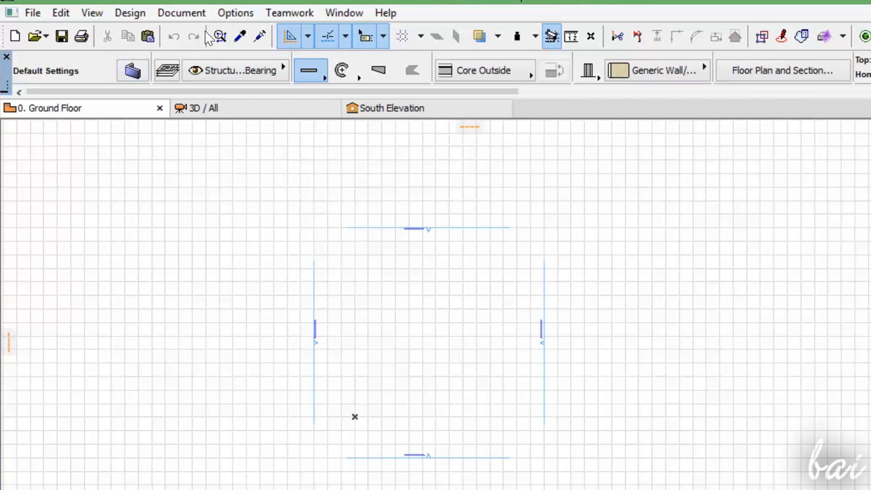
Show the Toolbox palette via Window > Palettes and drag it into its docked position
left_click(343, 11)
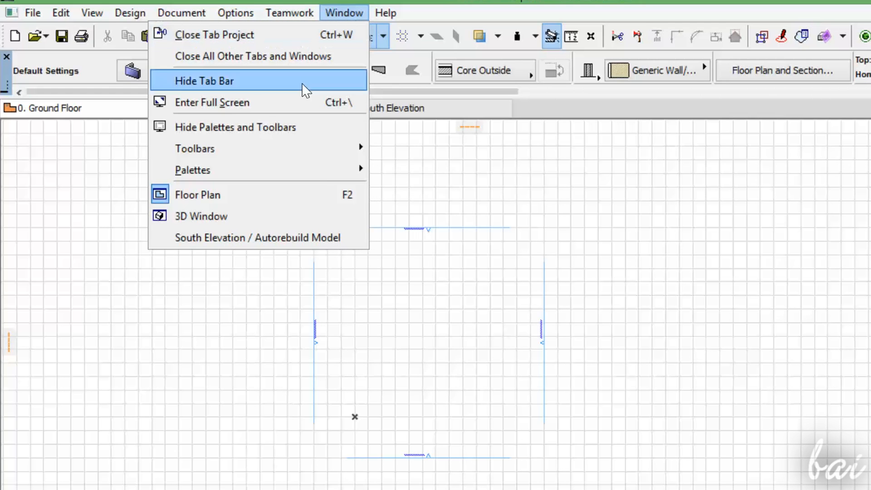
mouse_move(193, 170)
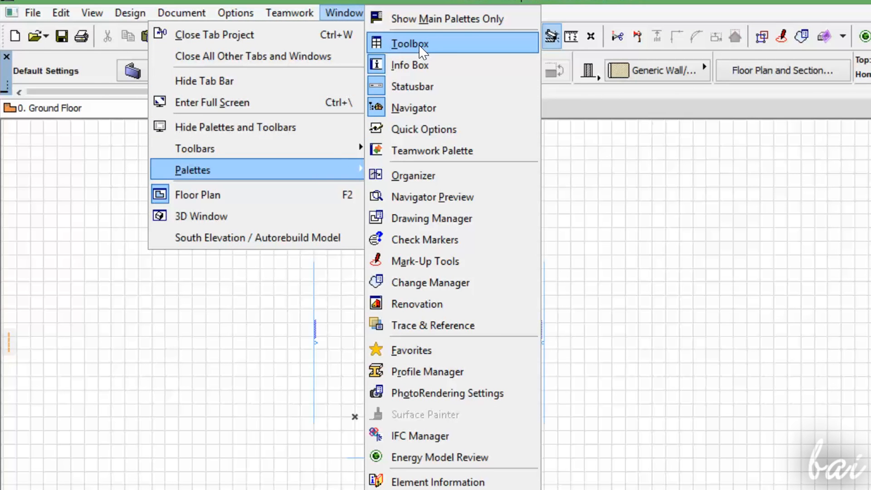
left_click(409, 43)
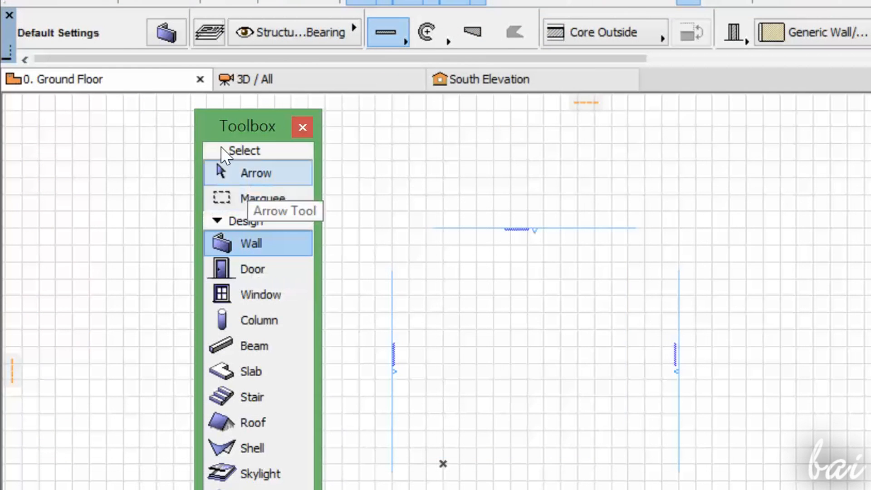
left_click_drag(245, 126, 42, 16)
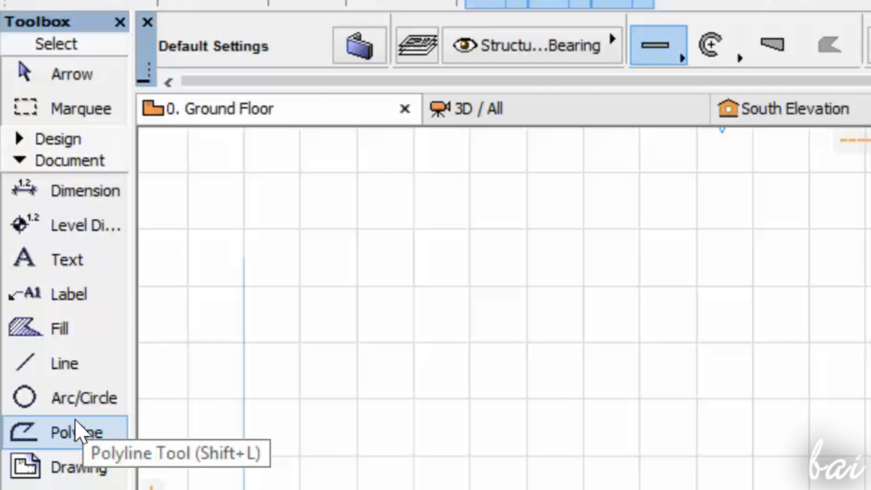
Switch to the Line tool to start the diagonal line
left_click(64, 363)
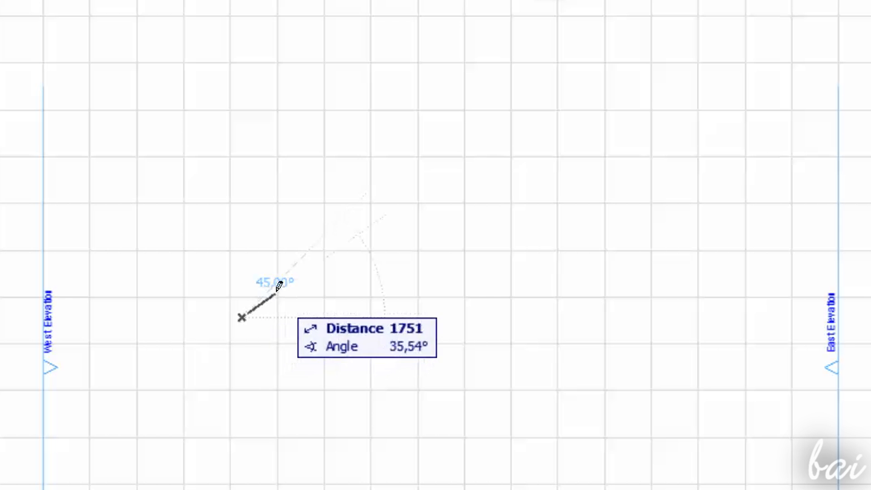
mouse_move(355, 225)
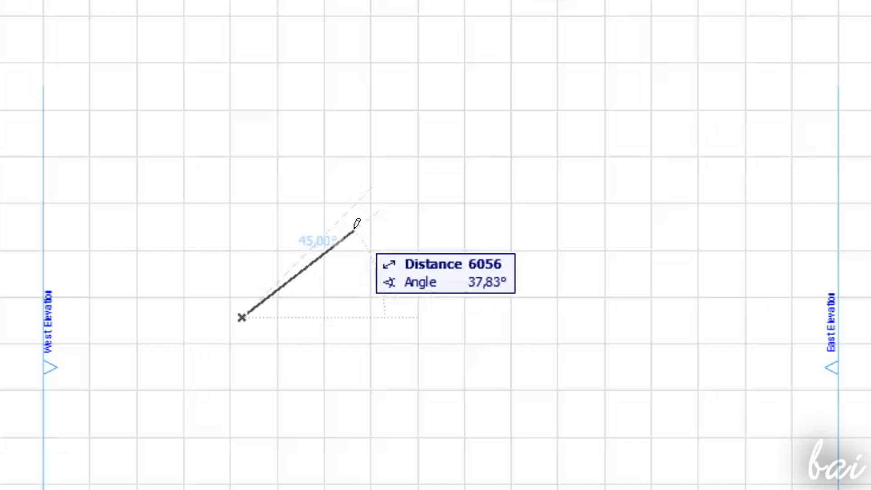
mouse_move(508, 343)
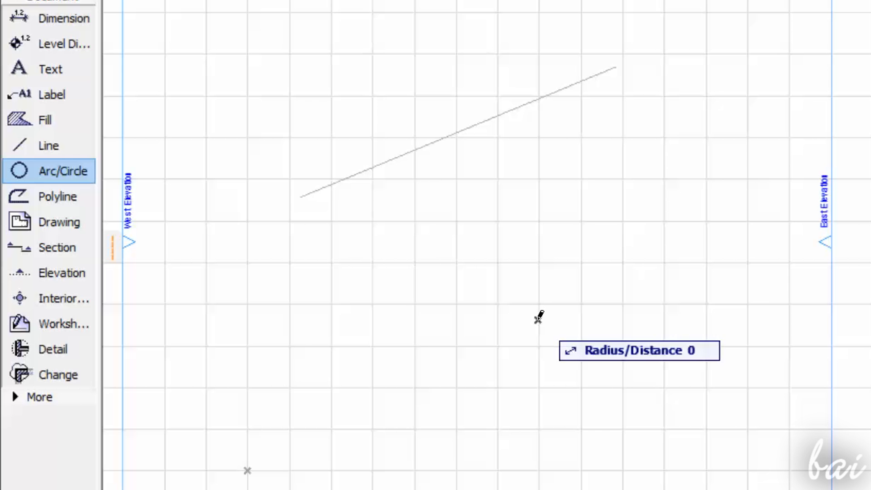
Drag out the arc's radius from its centre and set its end to the right of the line
left_click_drag(538, 321, 597, 234)
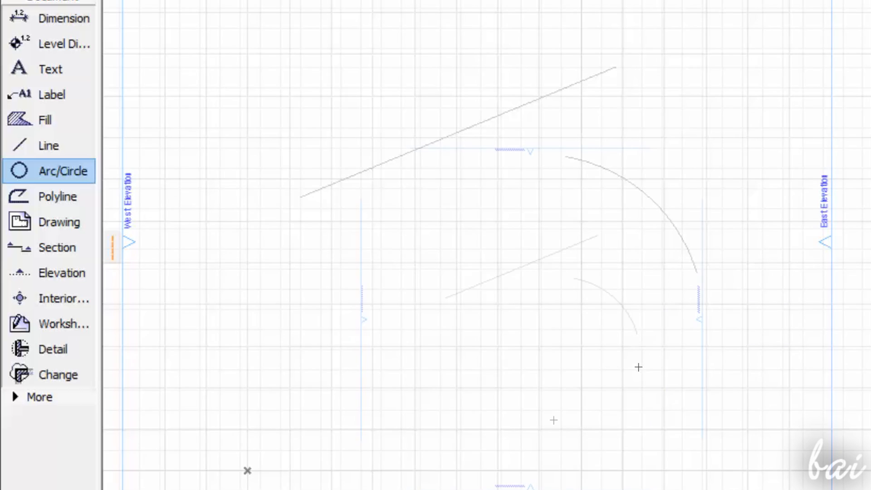
left_click(56, 196)
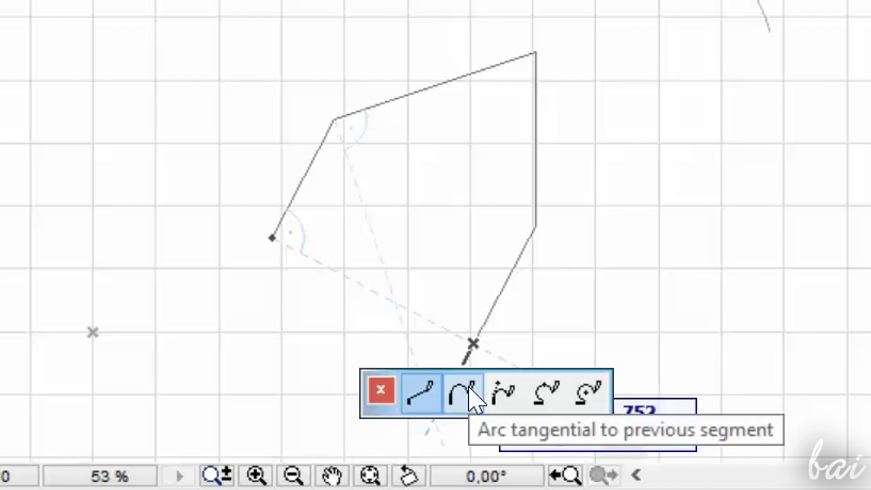
Make the next polyline segment a tangential arc and close the shape with the curved side
left_click(458, 390)
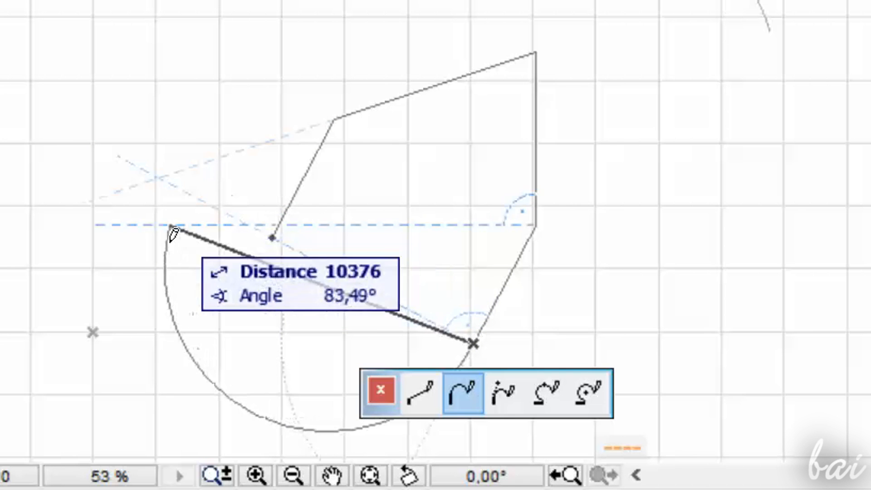
left_click(380, 392)
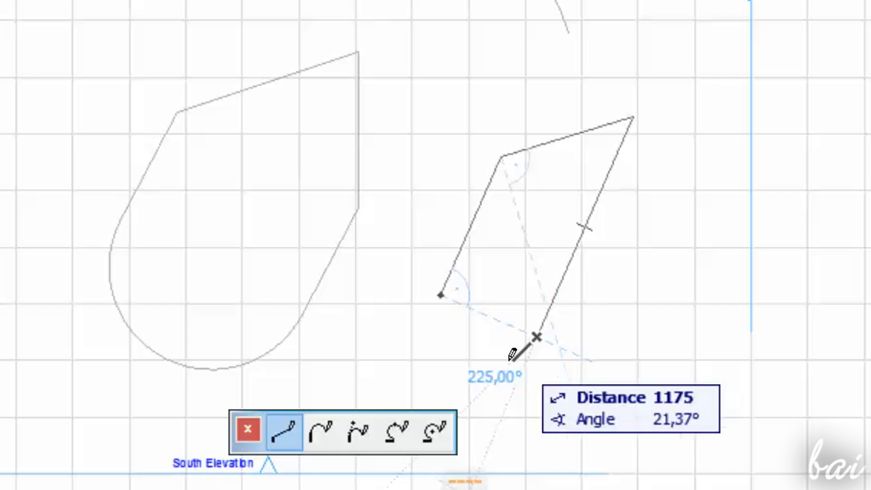
left_click(248, 428)
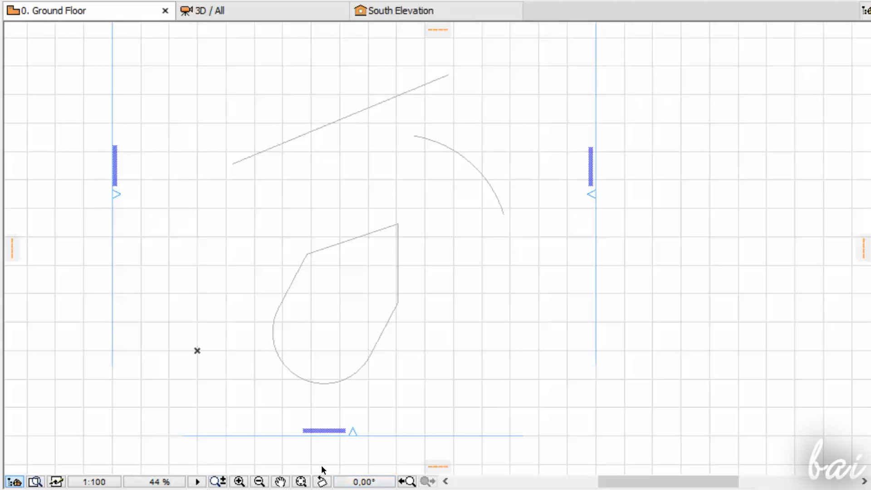
mouse_move(305, 464)
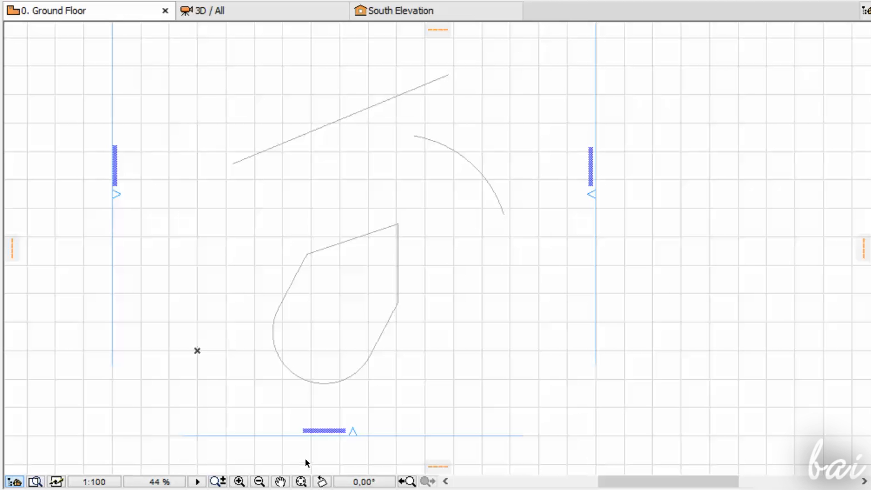
mouse_move(304, 448)
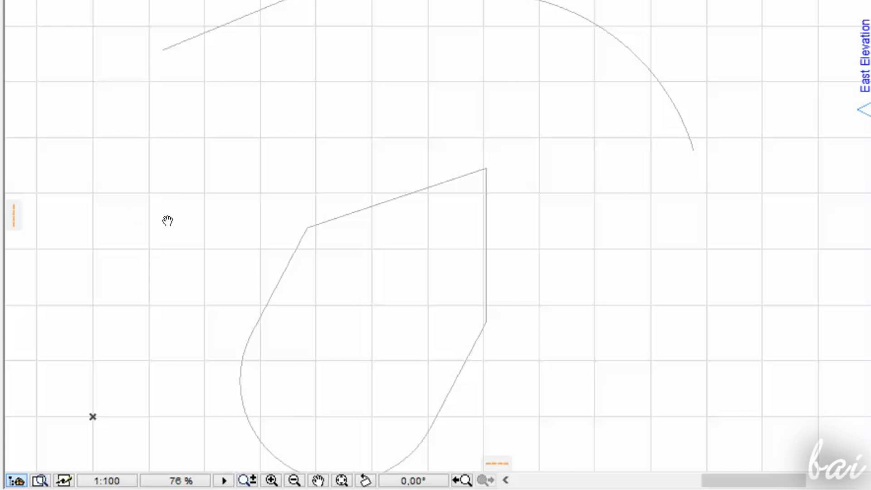
left_click_drag(168, 219, 526, 286)
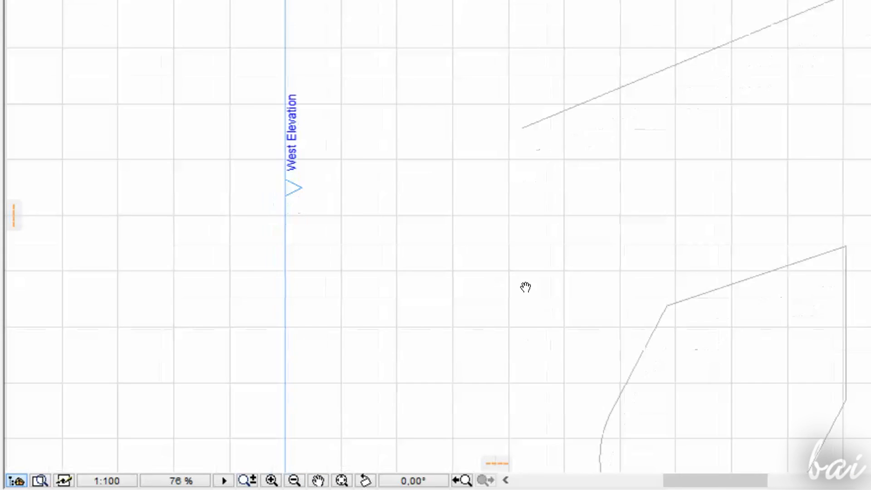
left_click_drag(525, 286, 250, 383)
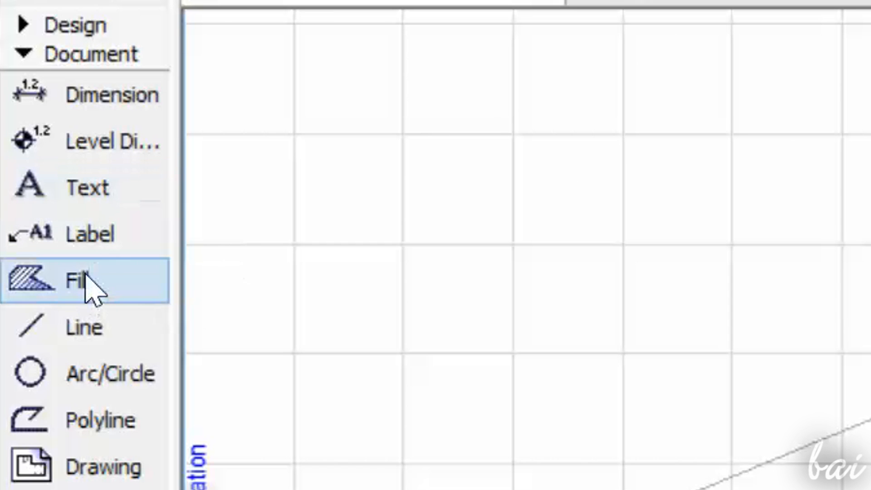
mouse_move(87, 187)
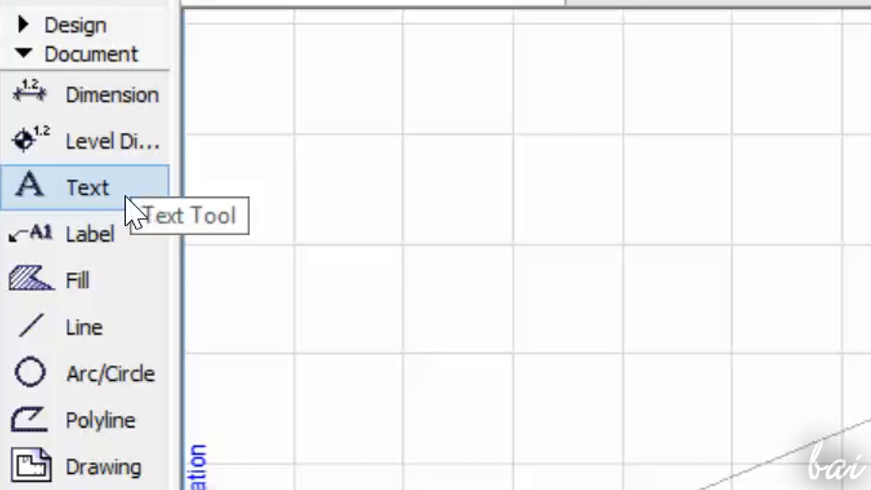
mouse_move(189, 322)
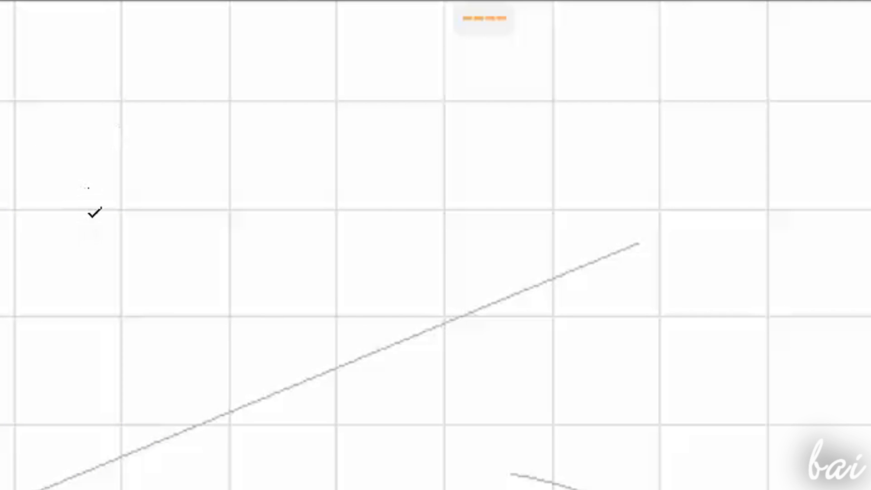
Place a text box, finish the word 'segment', emphasise it and colour the label red
left_click_drag(93, 219, 318, 283)
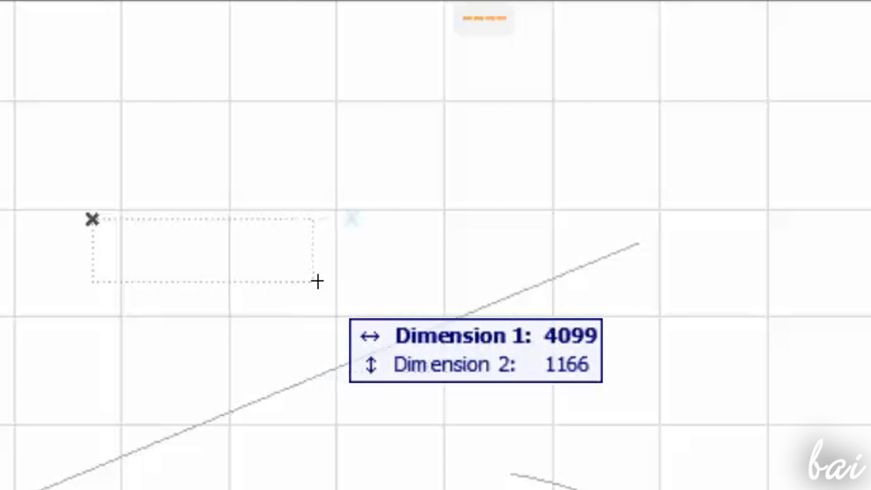
left_click_drag(319, 282, 439, 300)
type("This is a se")
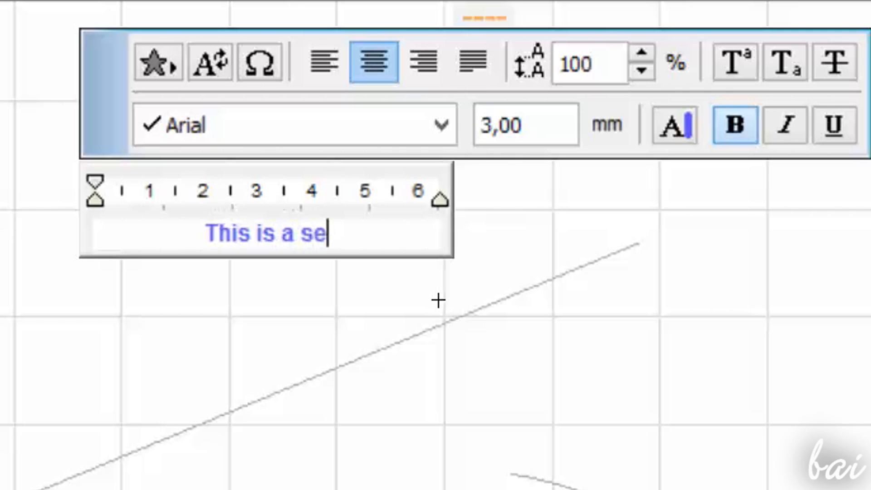
type("gment")
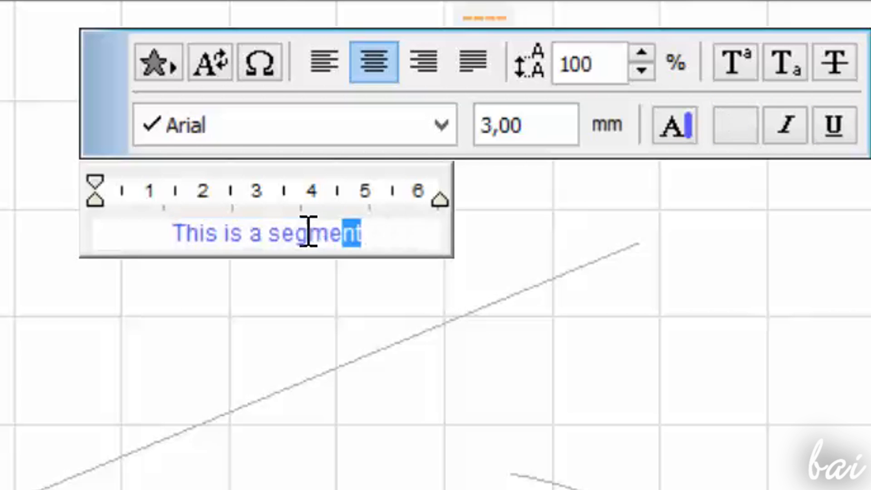
left_click(835, 124)
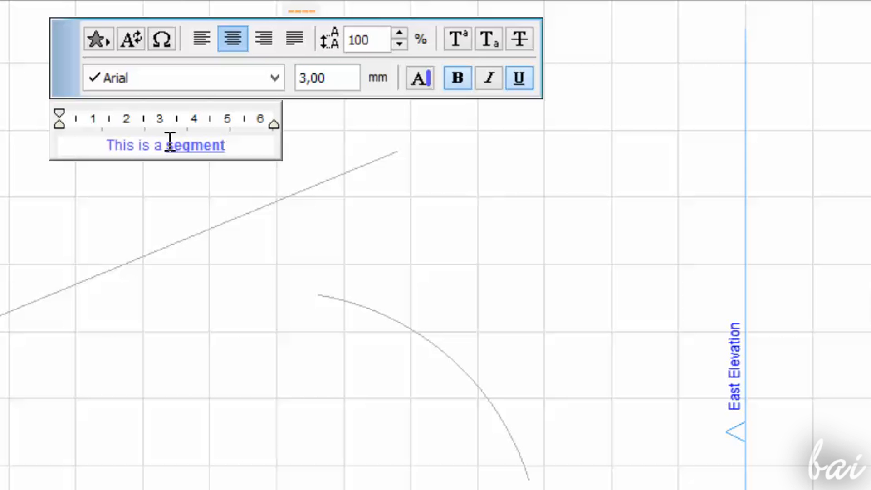
left_click(421, 78)
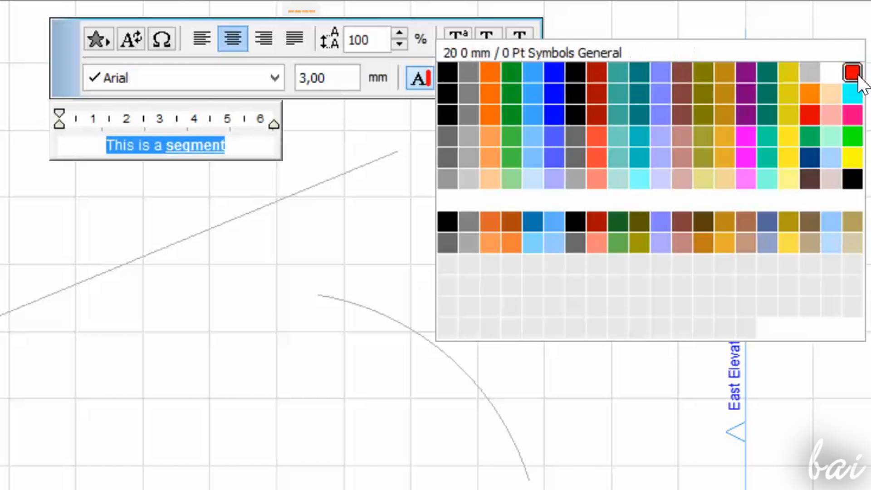
left_click(851, 73)
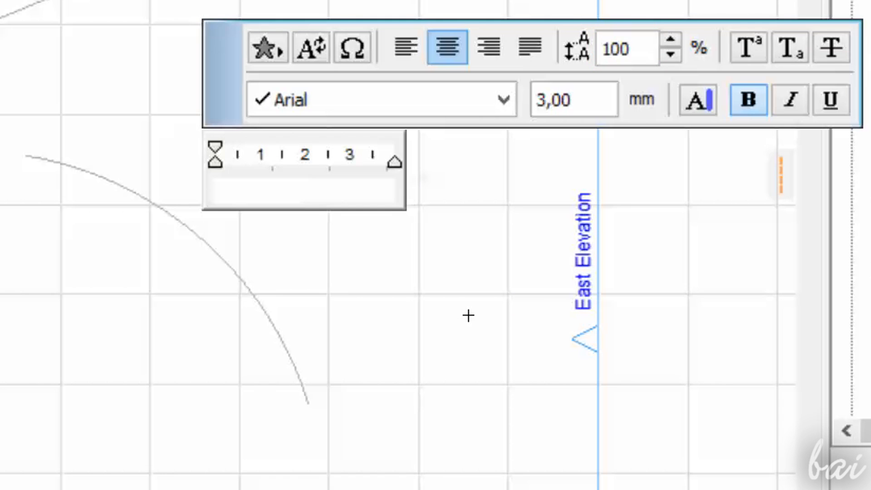
Type the new label 'This is an arc.' beside the arc
type("This is an")
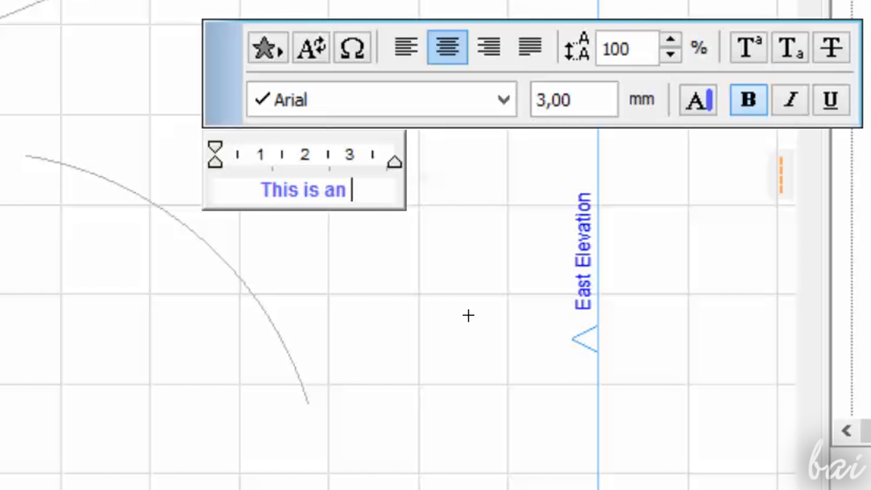
type("arc. a")
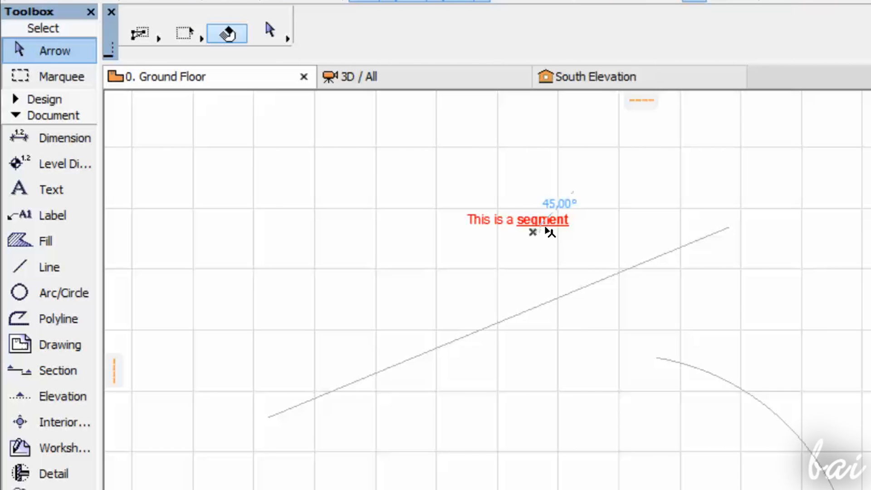
left_click(50, 189)
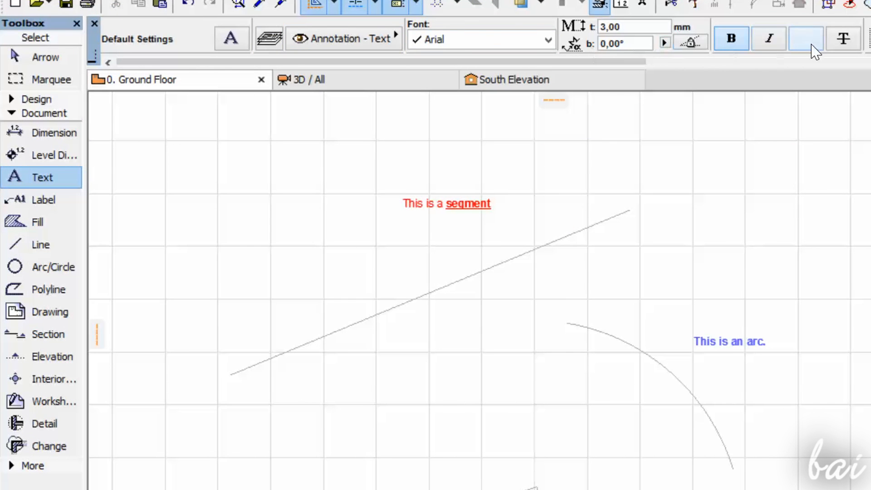
left_click(805, 38)
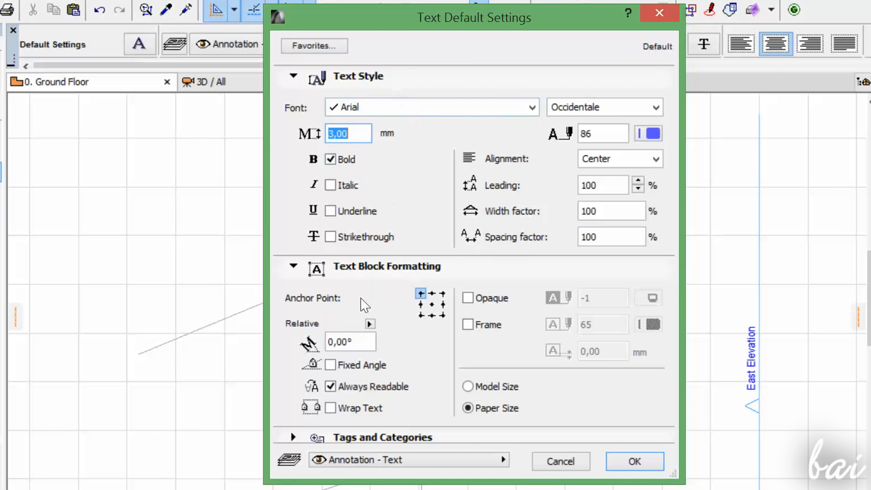
mouse_move(583, 107)
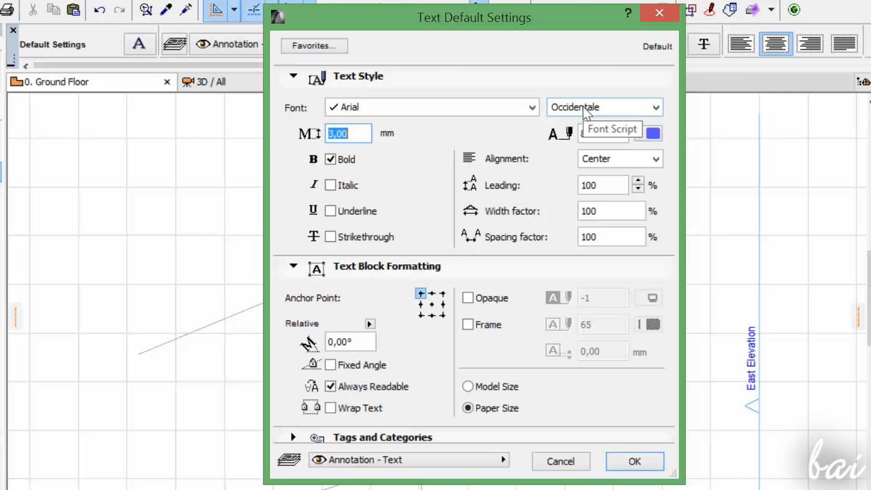
left_click(635, 461)
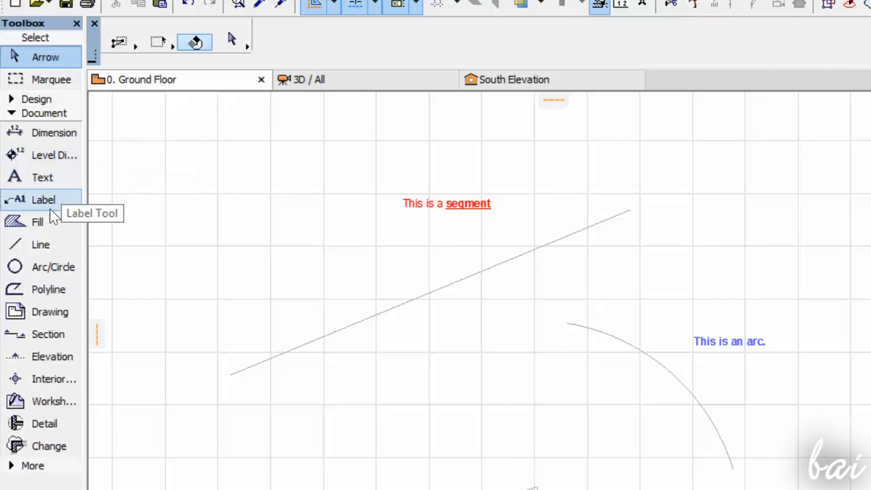
With the Line tool, browse line types in the Info Box and Line Default Settings, keeping Solid Line
left_click(40, 244)
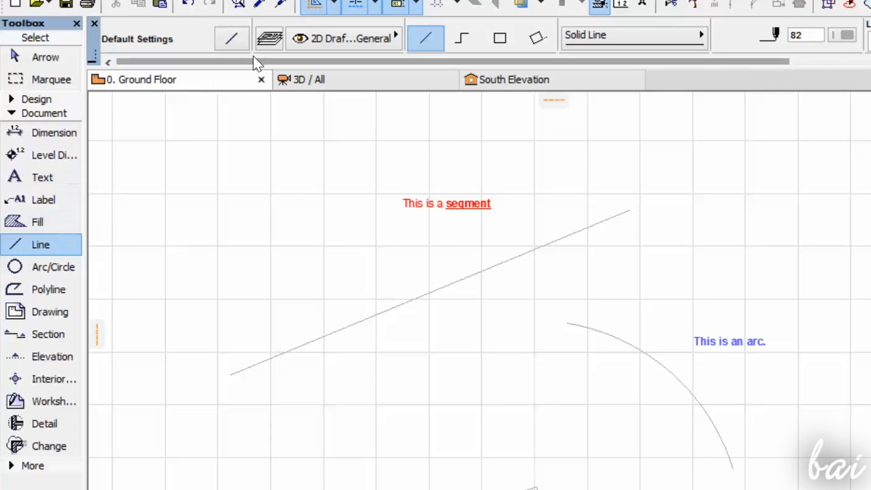
mouse_move(463, 38)
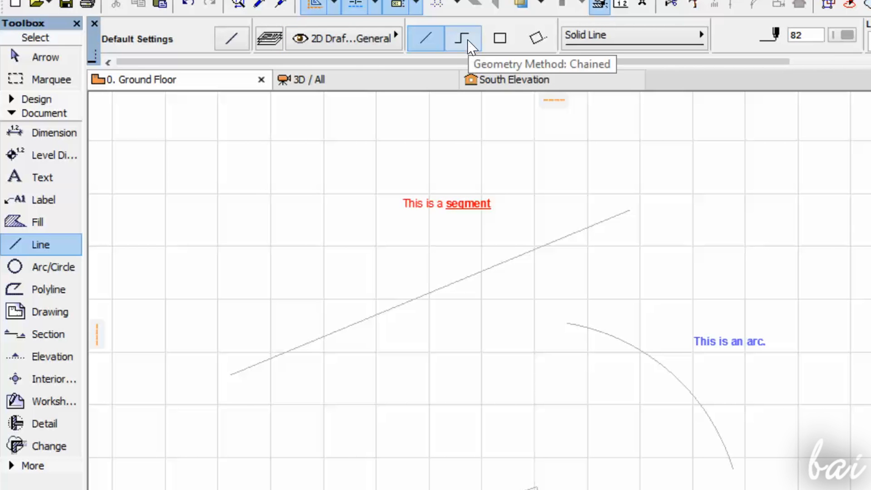
mouse_move(537, 38)
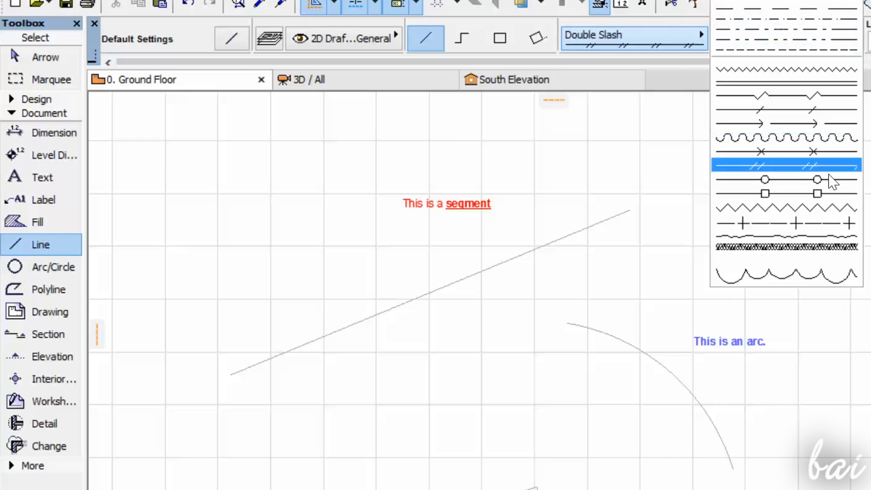
left_click(786, 246)
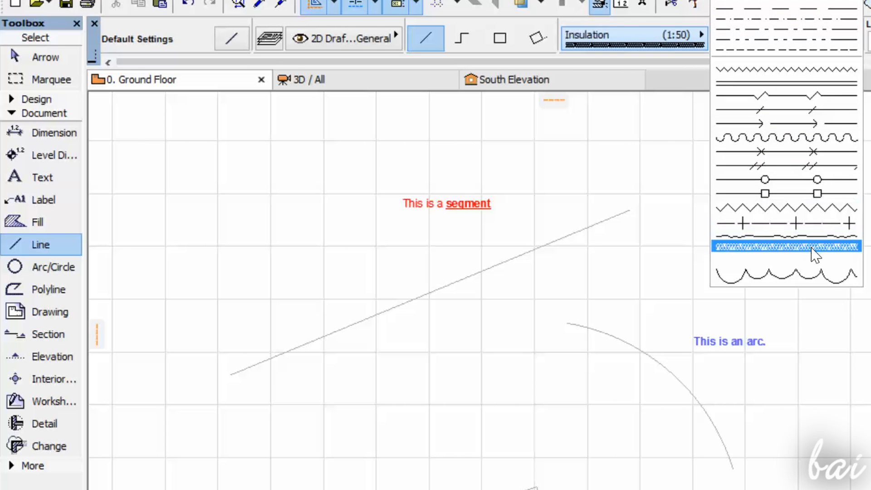
left_click(784, 246)
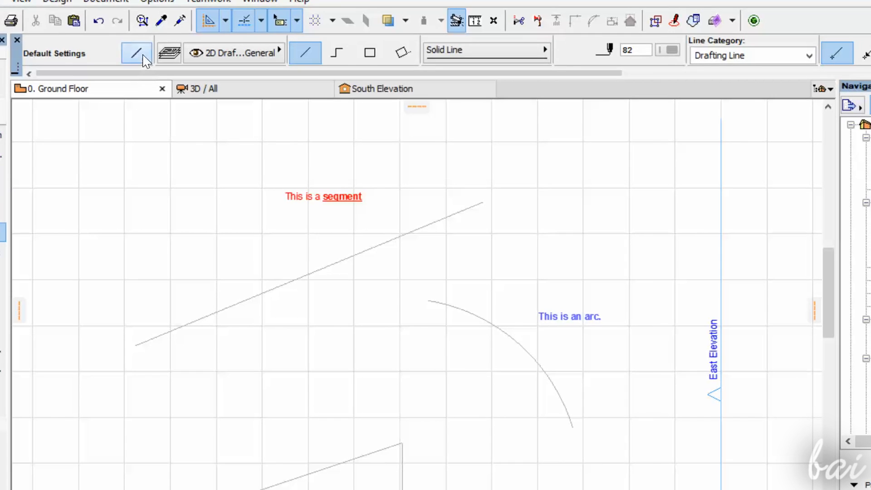
left_click(136, 53)
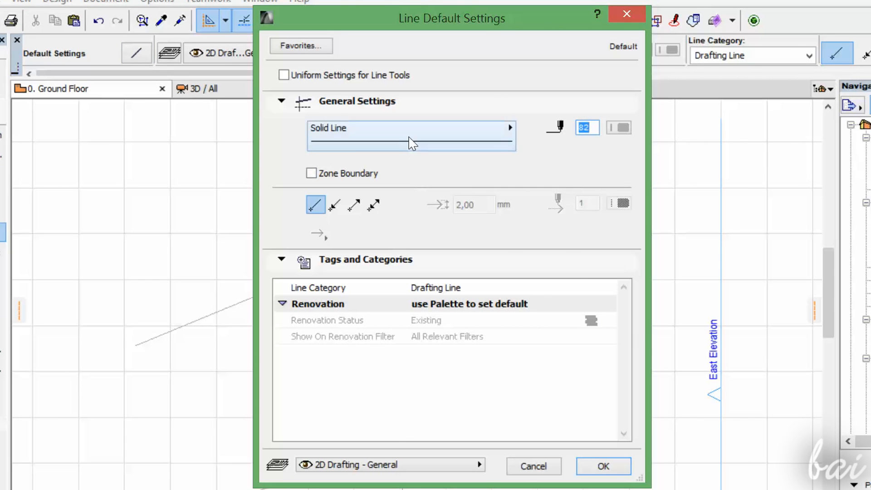
left_click(411, 135)
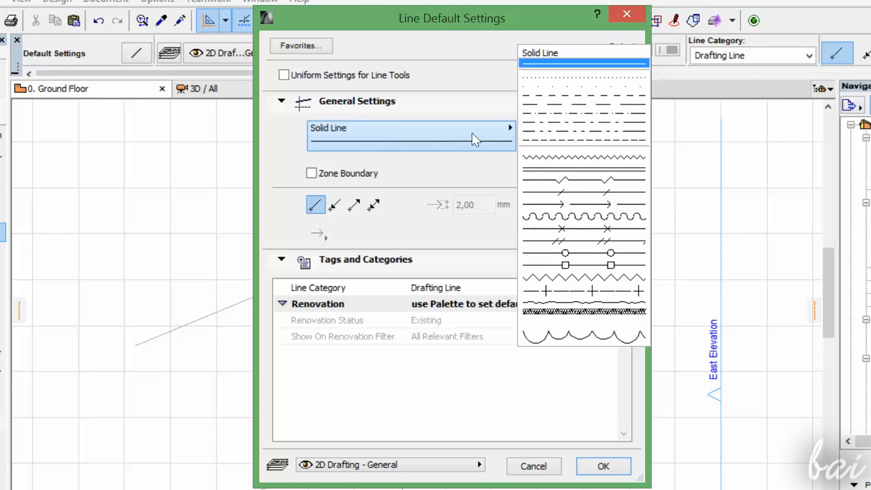
left_click(602, 466)
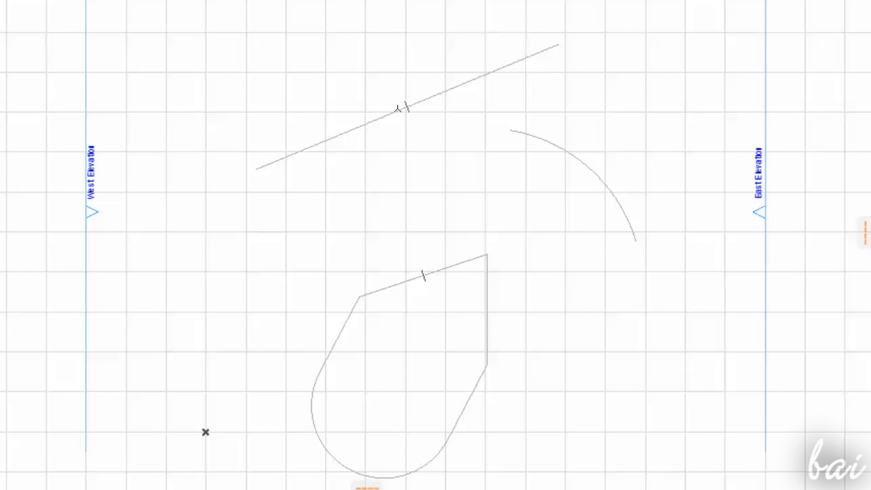
Place successive points of the chained-line teardrop outline below the arc
left_click(406, 106)
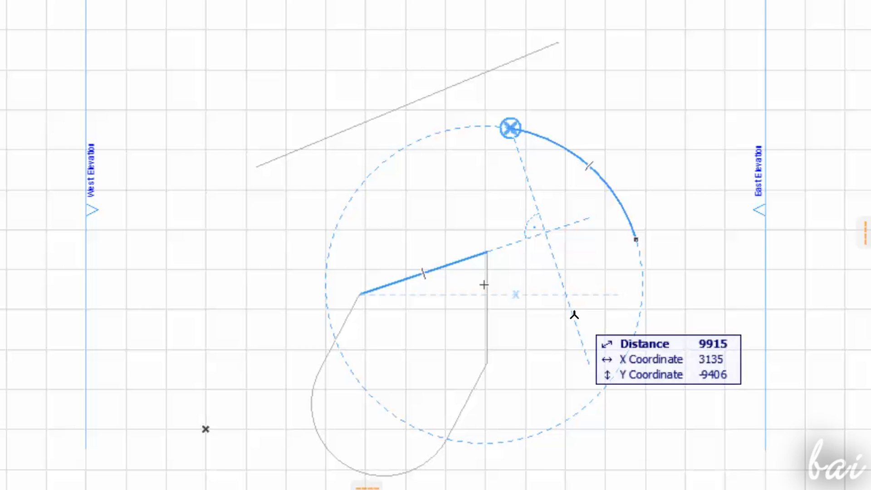
left_click(509, 128)
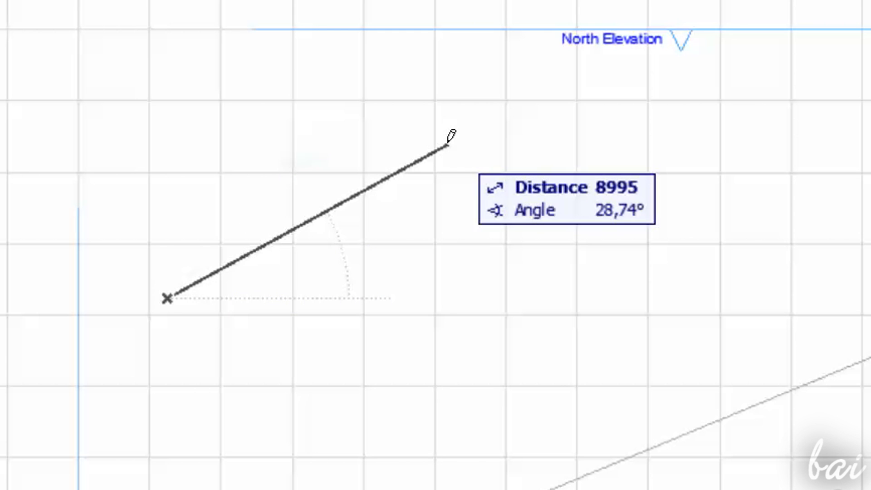
Fix the line's endpoint with Tracker values (distance 9000, angle 50, X 500, Y 2000) and select it
type("9")
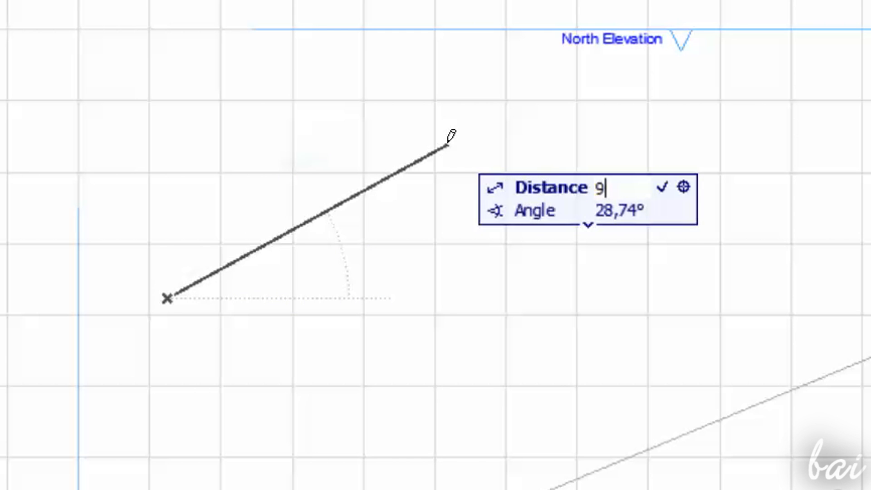
type("000")
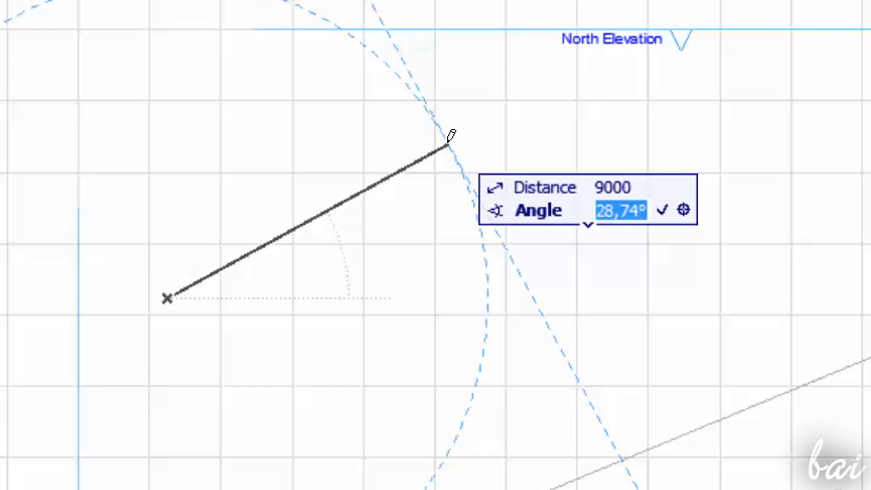
type("50,00°")
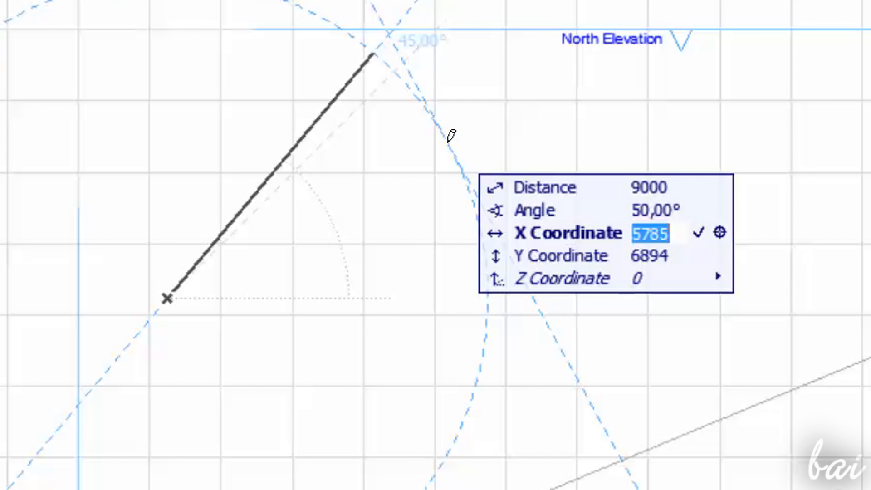
type("5000")
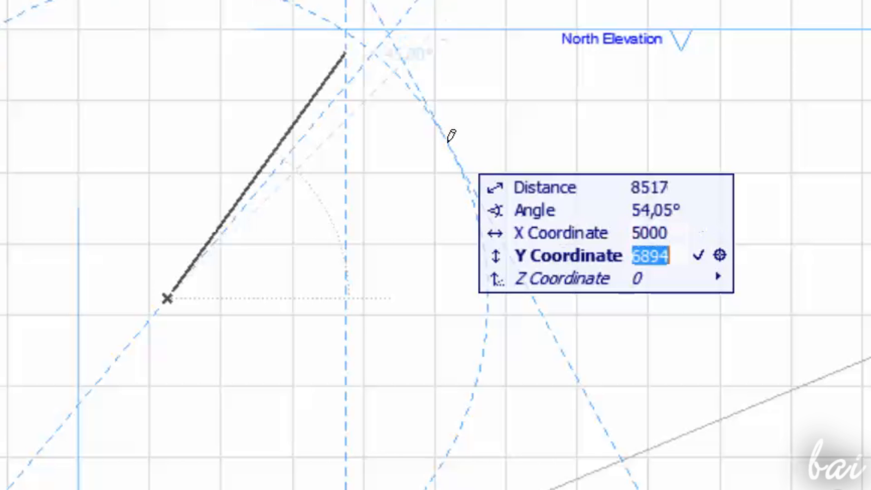
type("2000")
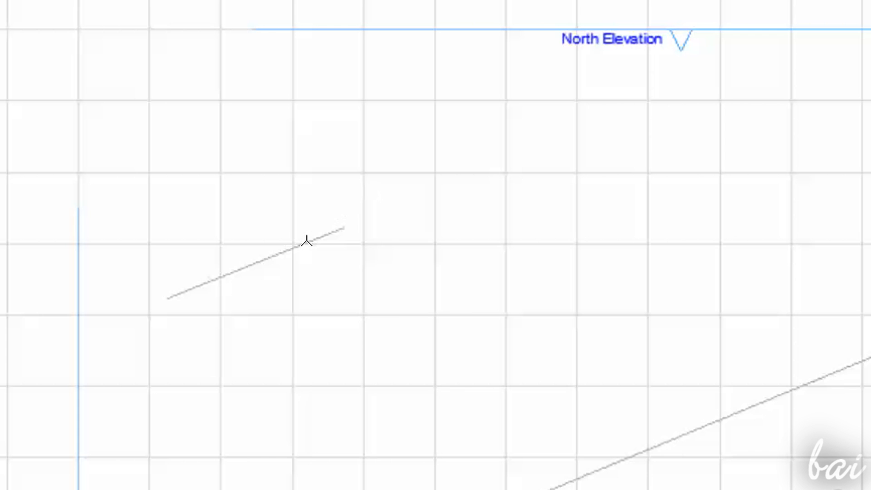
left_click_drag(306, 243, 395, 280)
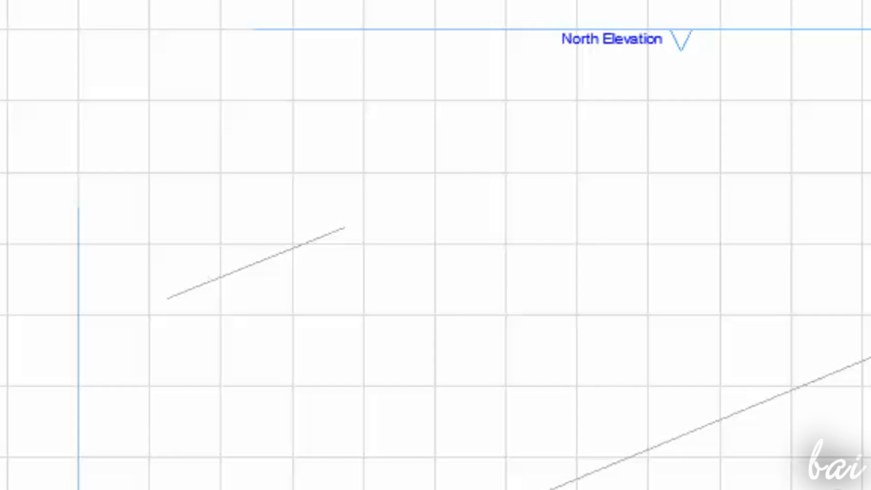
left_click(256, 261)
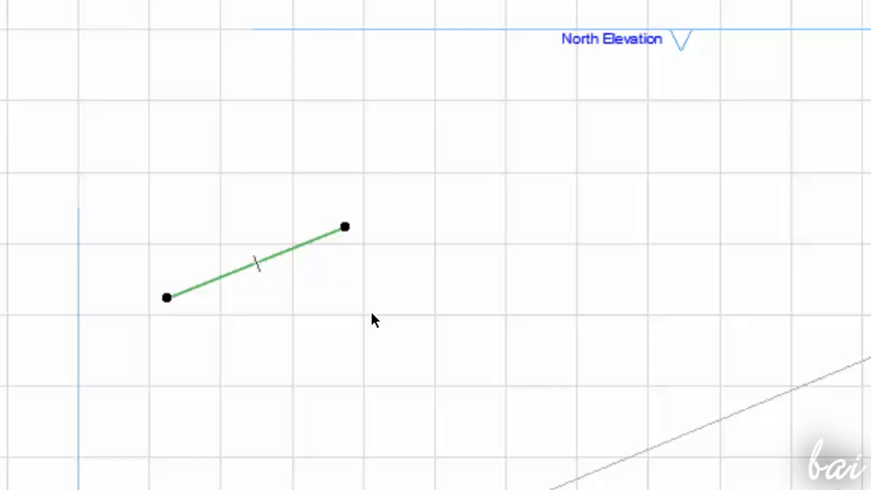
Bring up Working Units under Options > Project Preferences
left_click(223, 16)
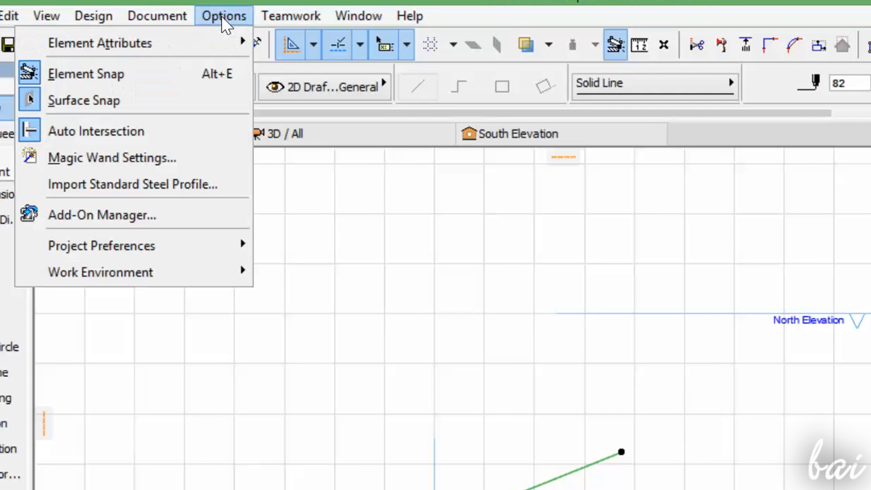
mouse_move(100, 246)
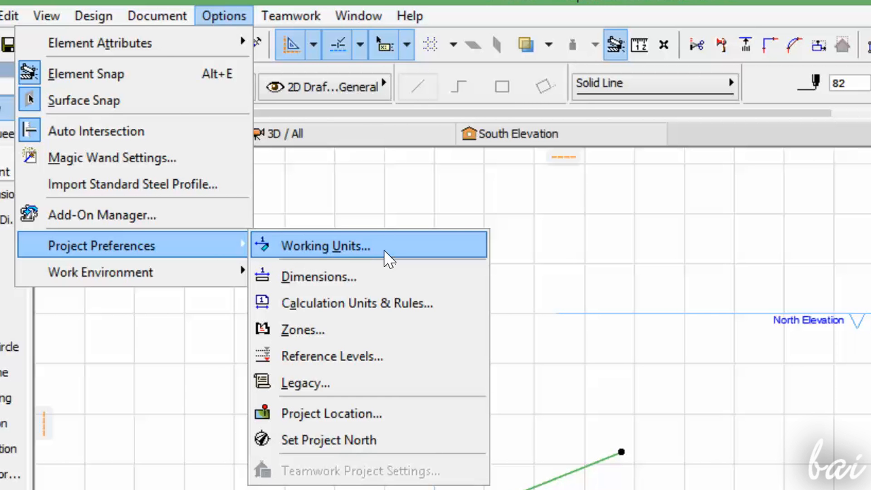
left_click(326, 246)
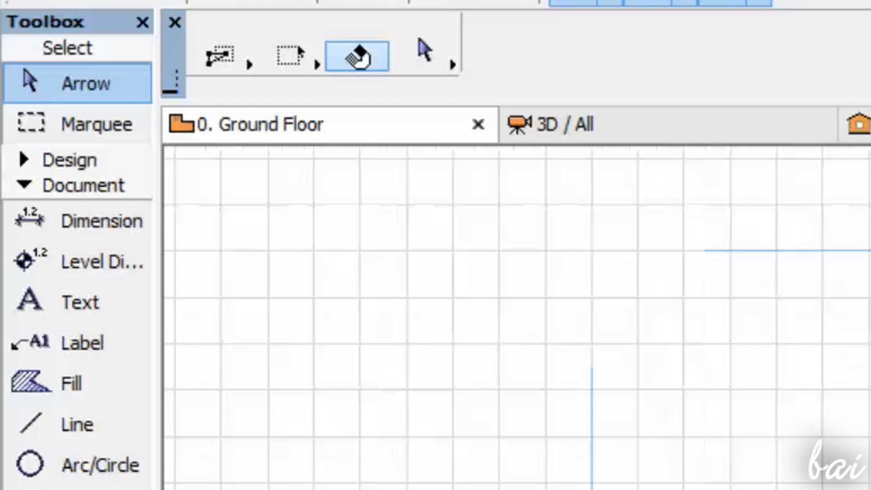
mouse_move(108, 92)
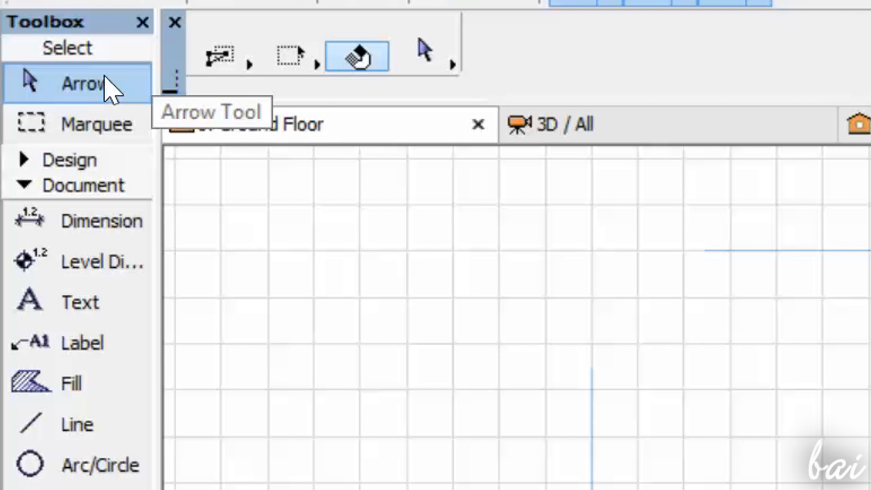
mouse_move(115, 89)
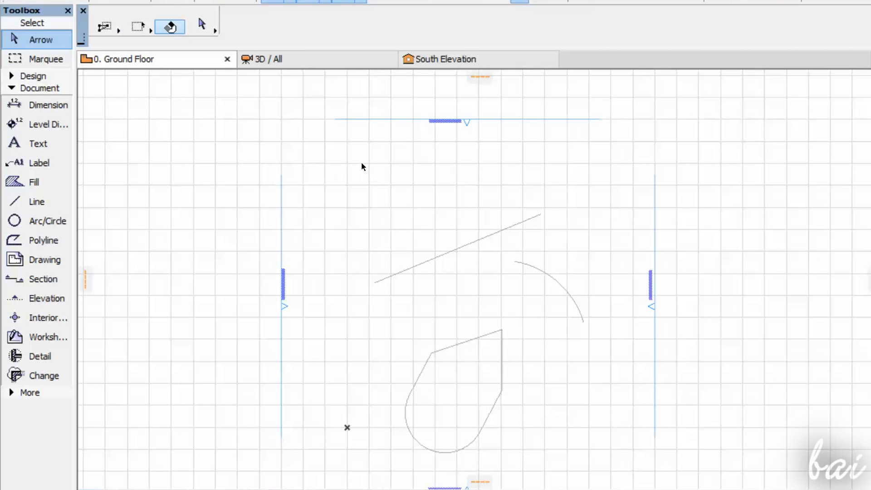
mouse_move(463, 236)
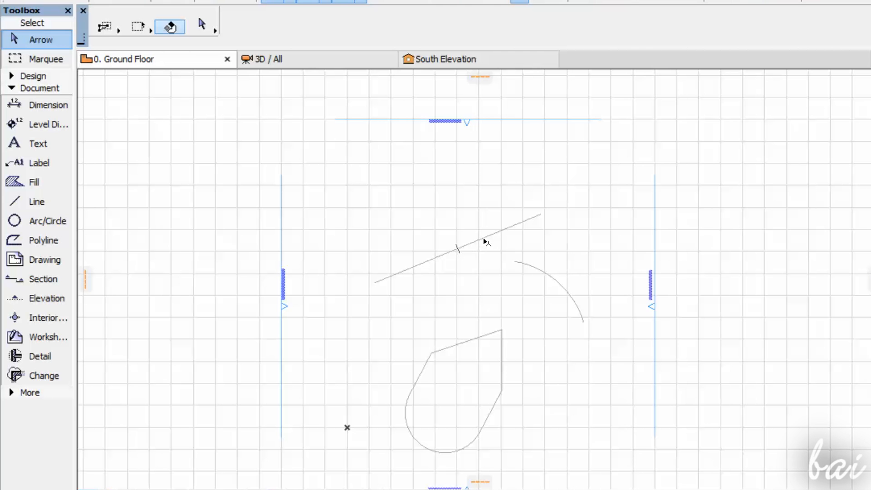
Select the upper straight line to begin pulling its left endpoint downward
left_click(457, 247)
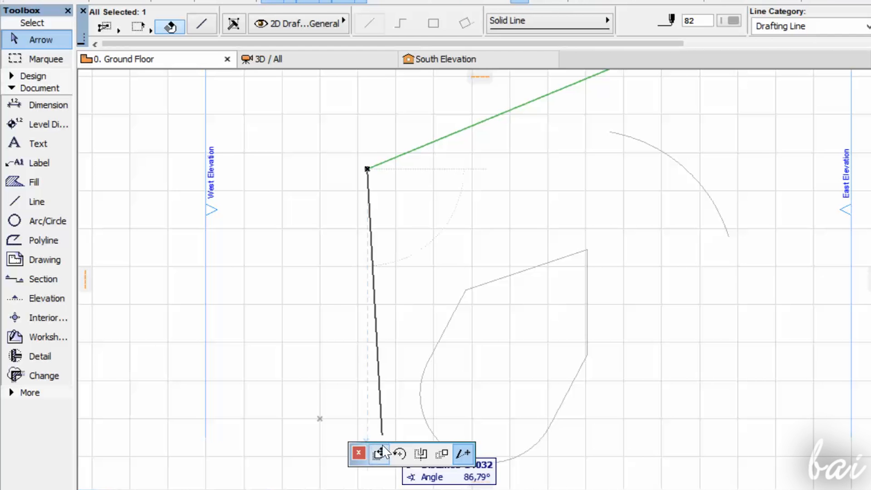
Stretch the line's end point and drag the line to a new position
left_click_drag(382, 437, 435, 430)
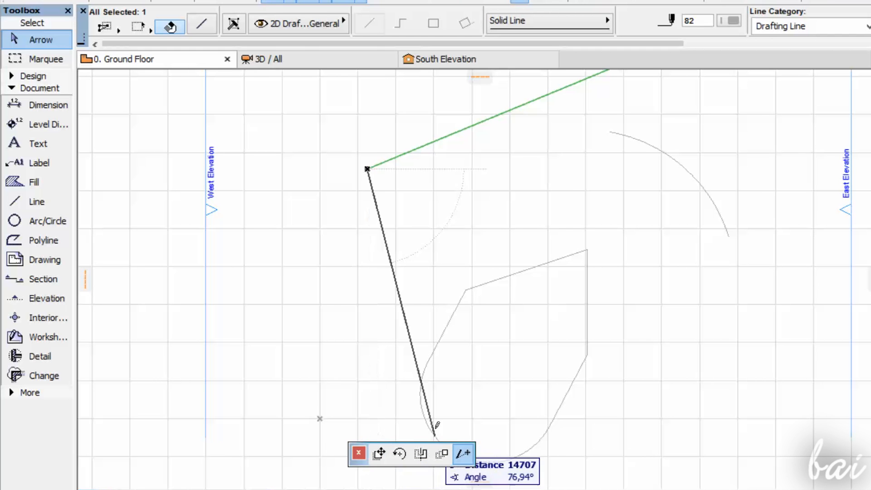
left_click_drag(436, 430, 377, 472)
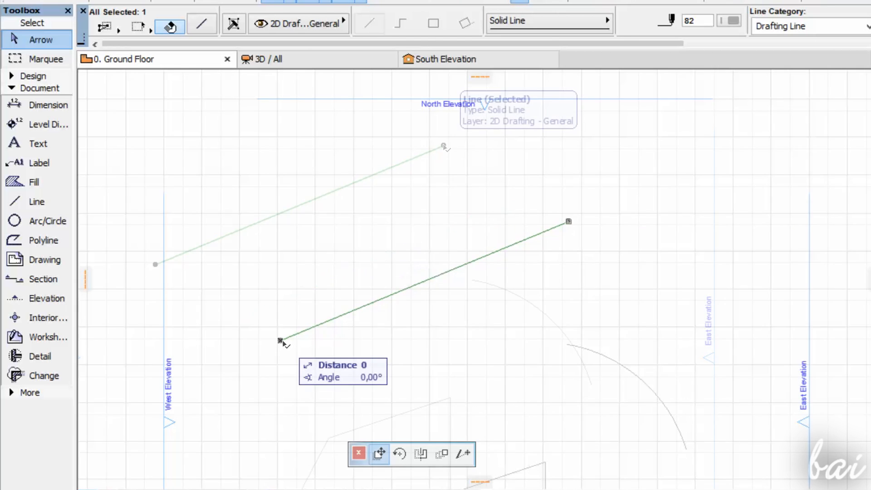
left_click(400, 454)
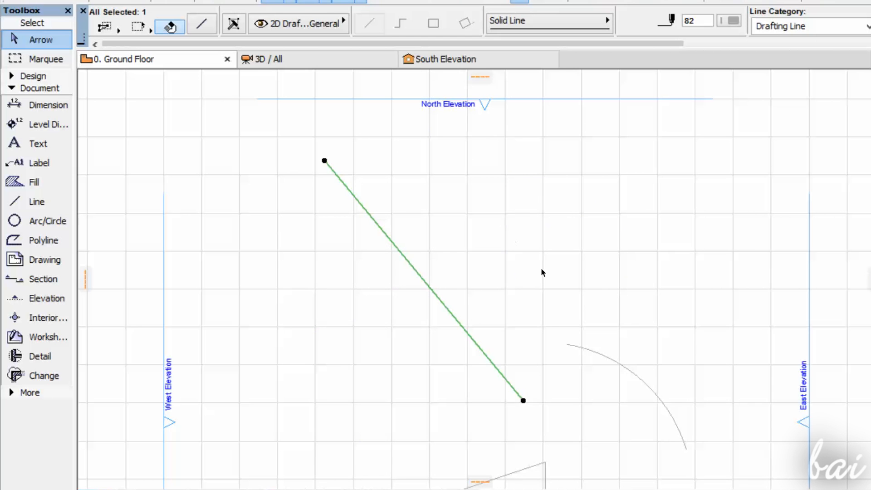
Try the pet palette's Rotate and Mirror on the line without committing changes
left_click(421, 452)
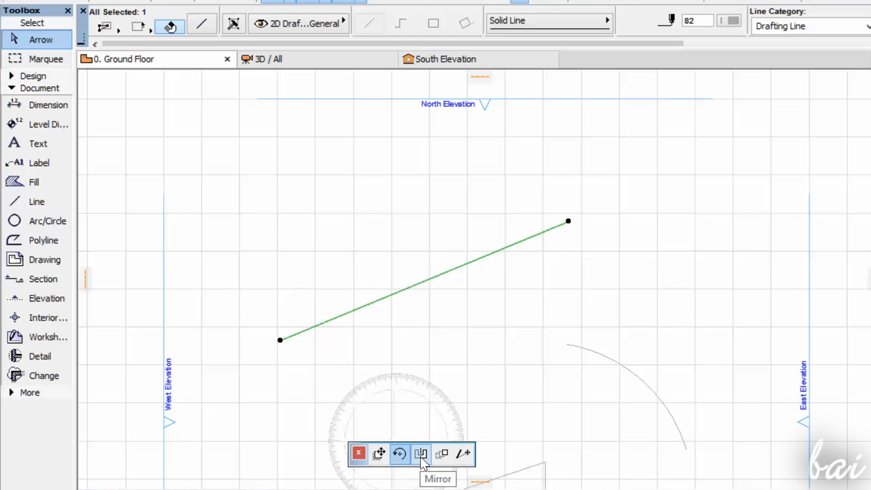
left_click(421, 454)
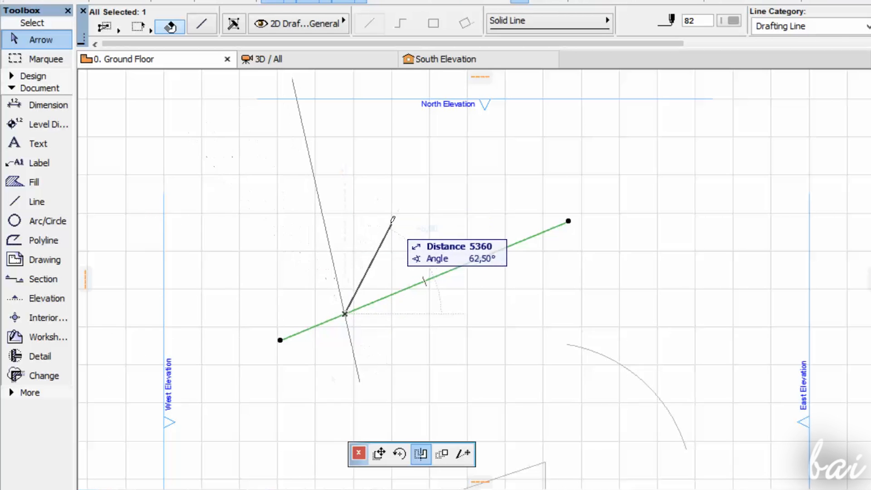
left_click(442, 454)
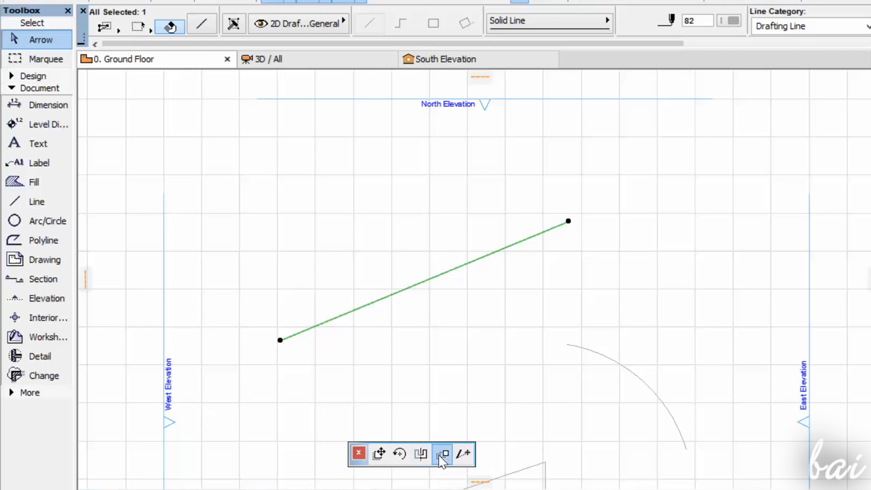
left_click(442, 453)
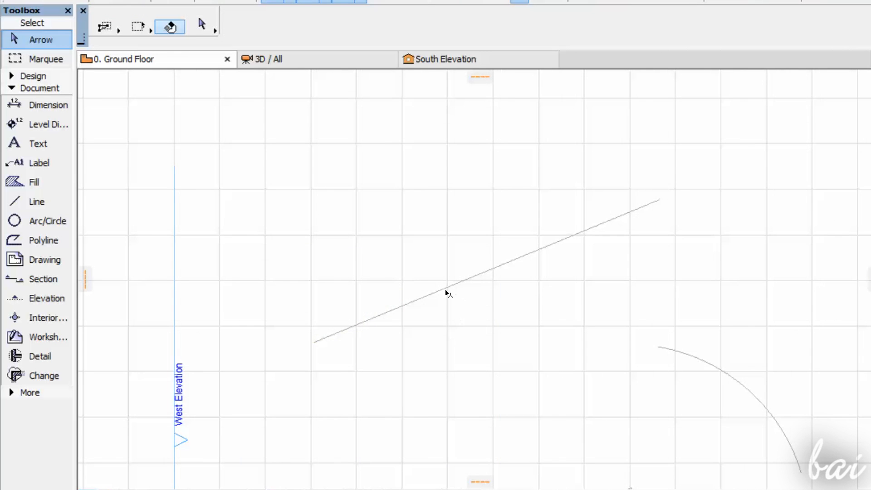
Curve the polyline's lower edge into a rounded bulge and offset the arc to a new radius
left_click(448, 294)
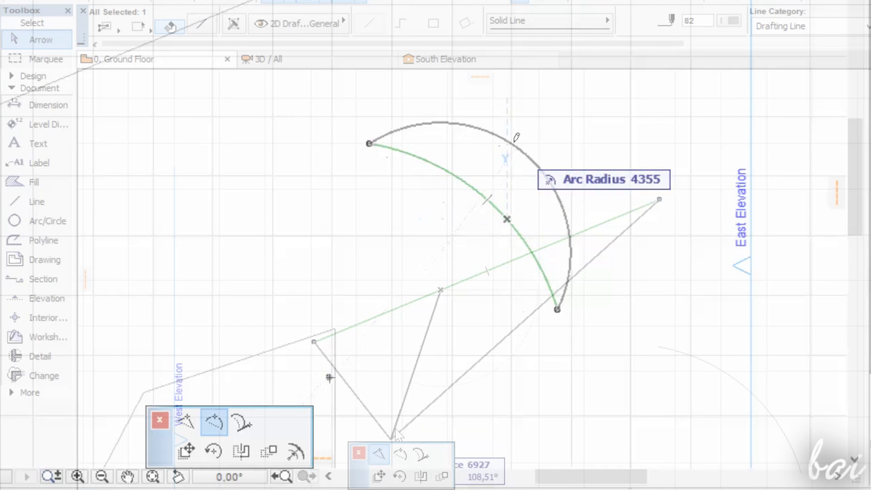
left_click(401, 454)
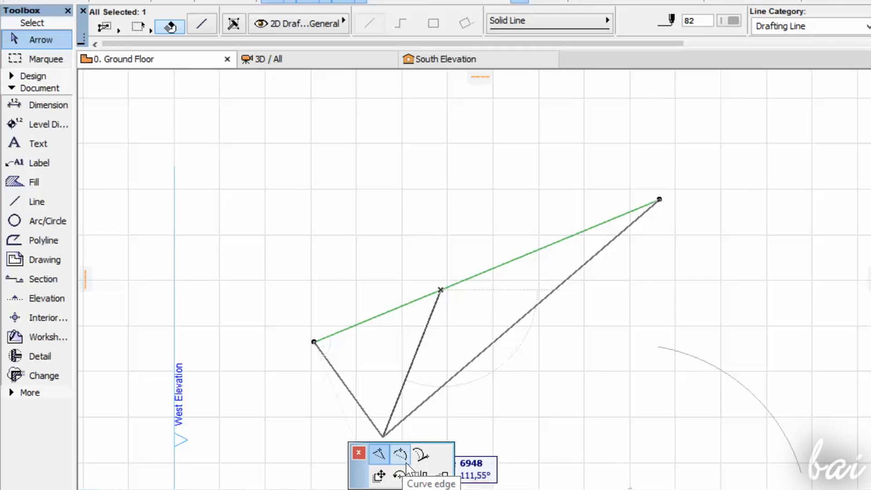
left_click(379, 453)
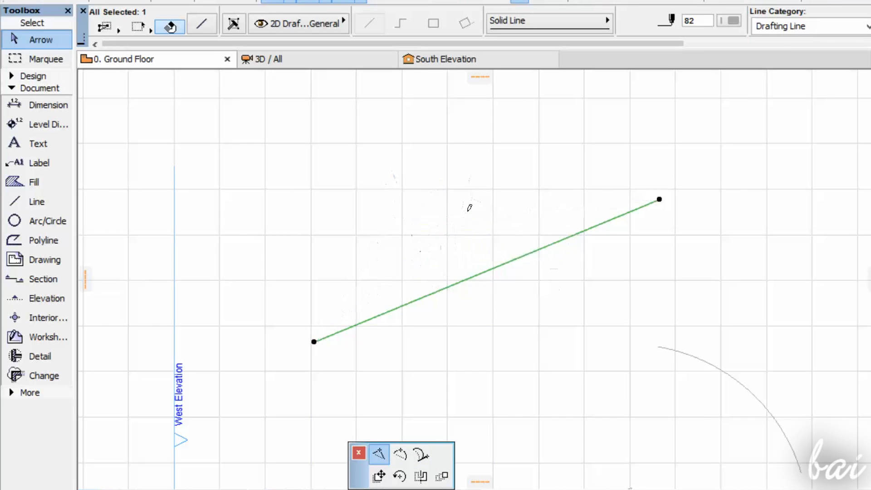
left_click(401, 455)
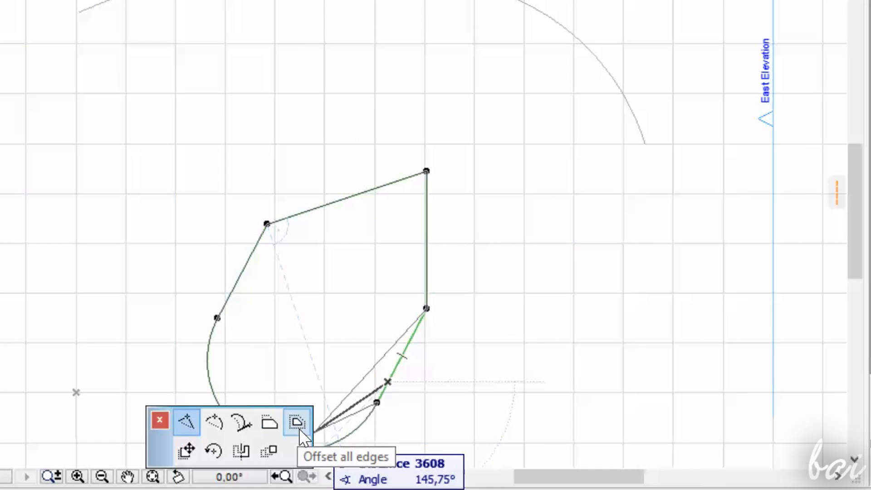
left_click(297, 421)
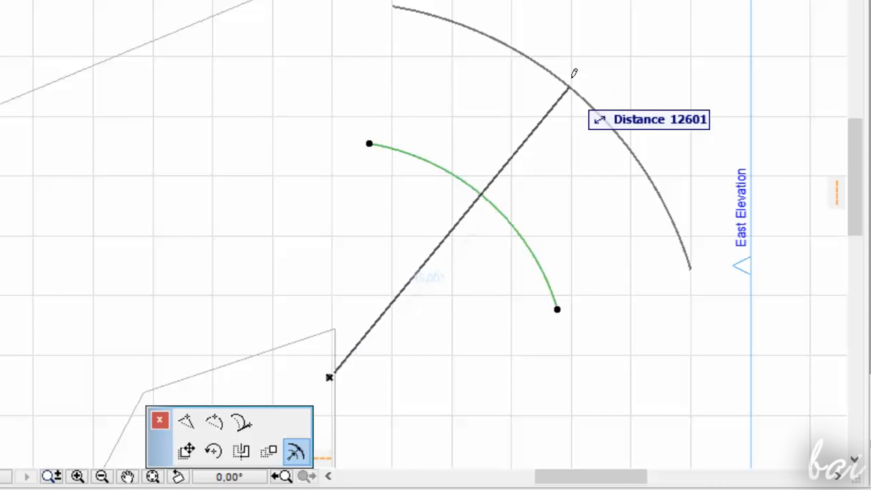
left_click(328, 377)
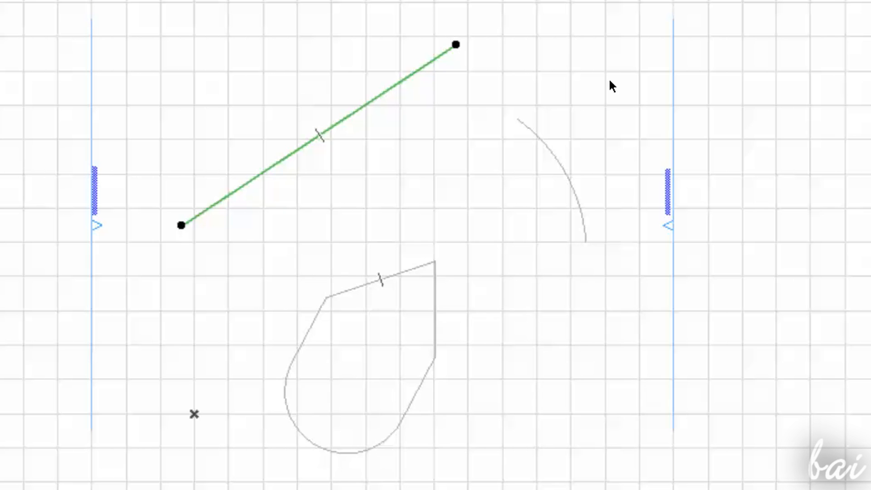
left_click(561, 178)
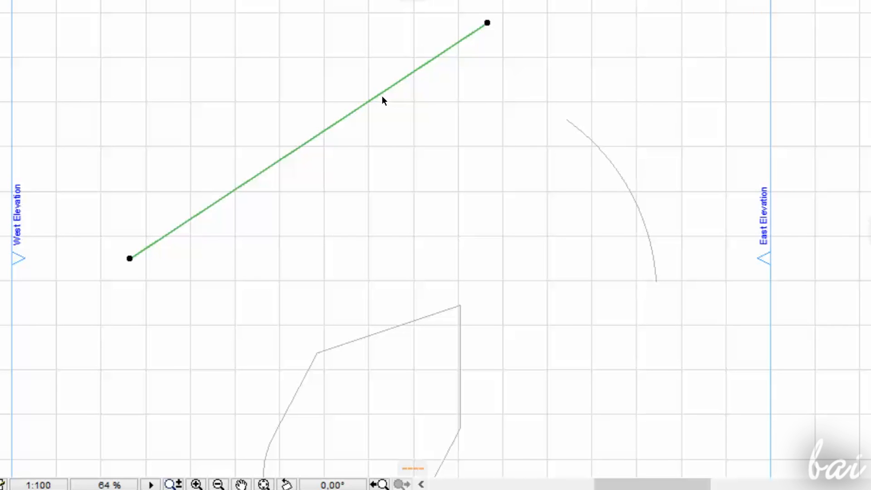
right_click(382, 100)
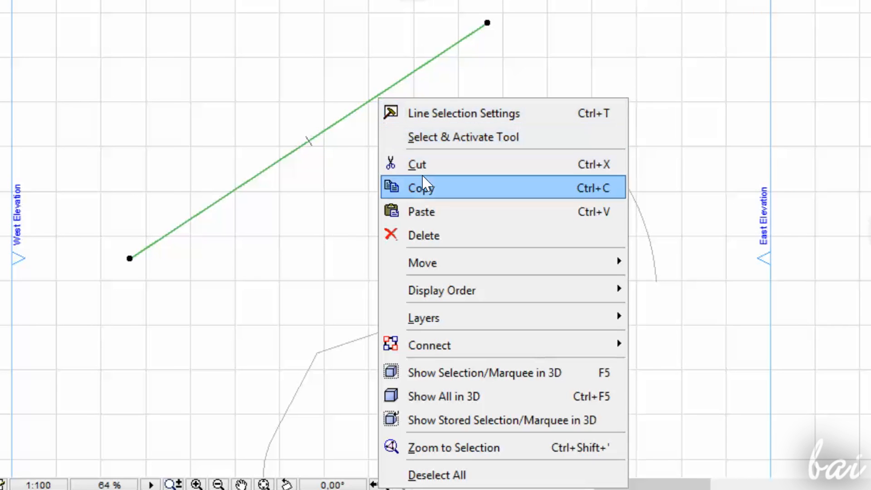
mouse_move(430, 217)
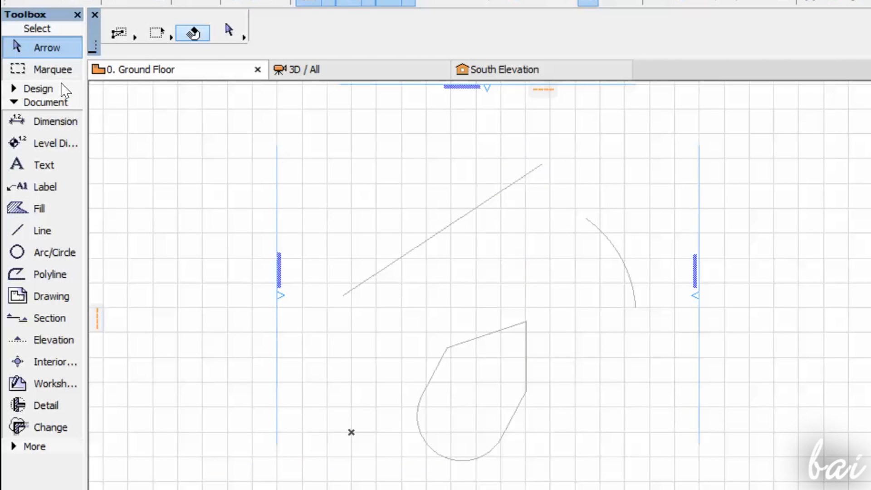
Drag a Marquee rectangle around all the drawn elements
left_click(51, 69)
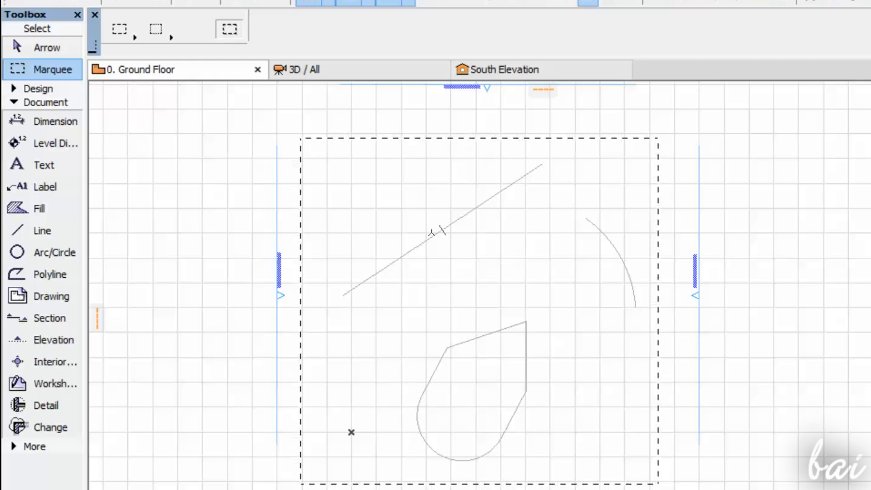
left_click_drag(434, 235, 542, 223)
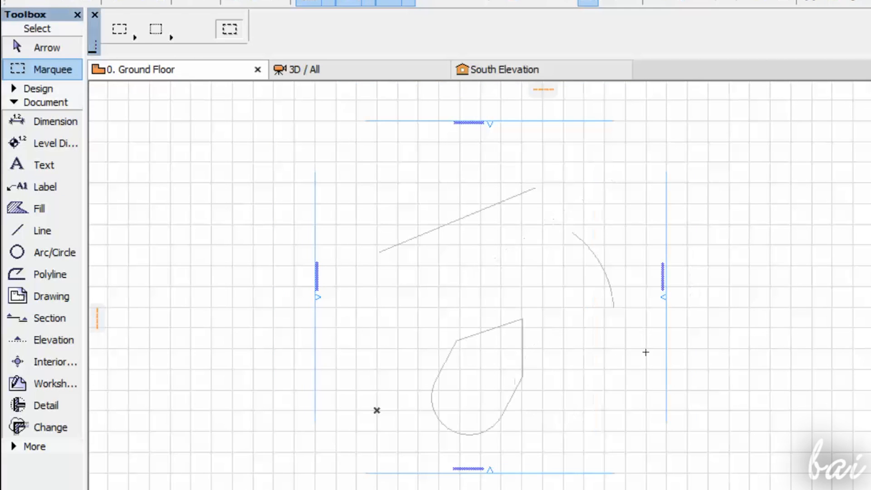
left_click(39, 11)
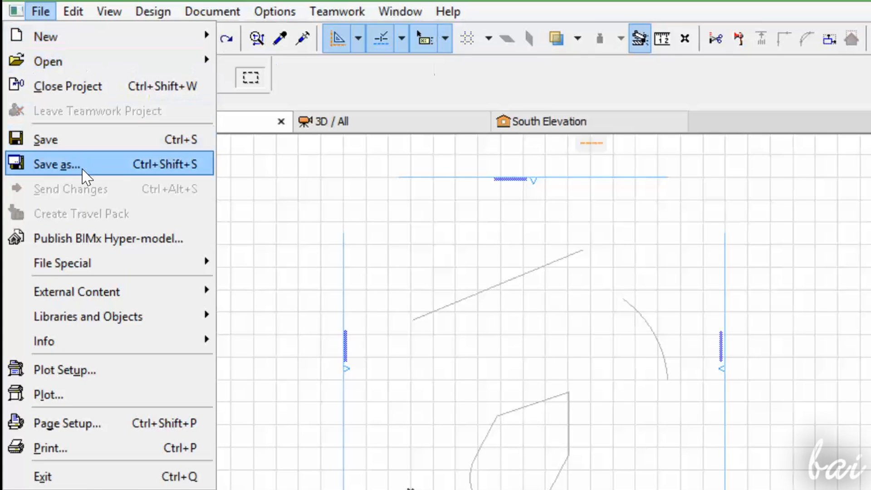
Start Save As and name the plan MyProject in the Save Plan dialog
left_click(55, 164)
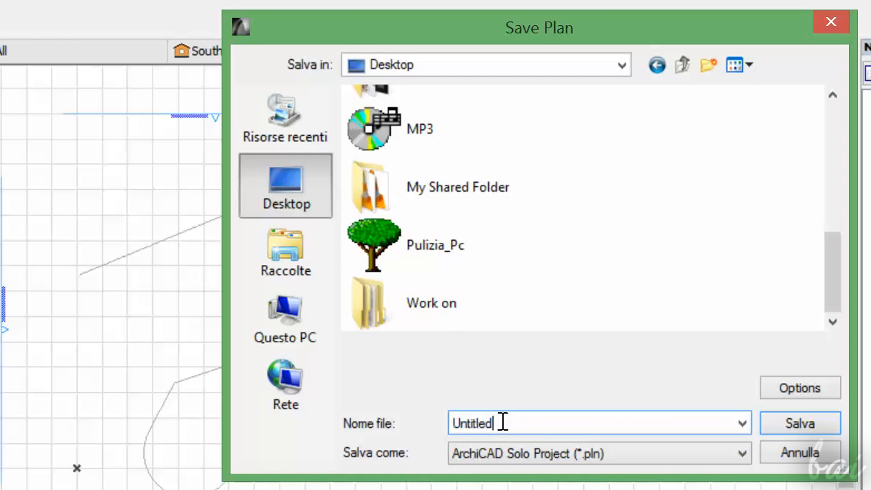
type("MyProject")
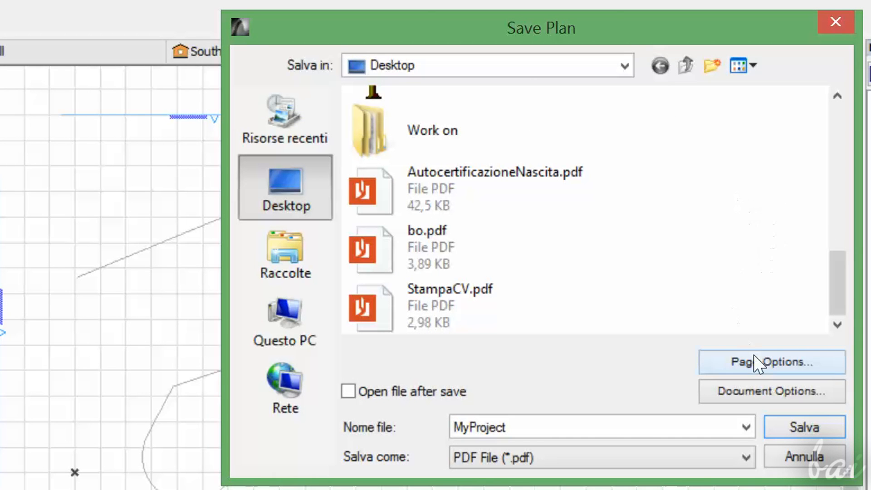
mouse_move(788, 370)
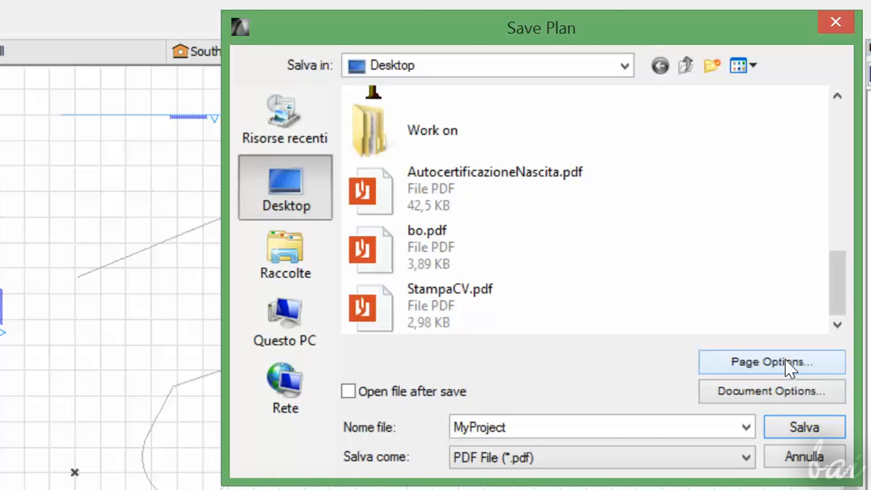
mouse_move(771, 391)
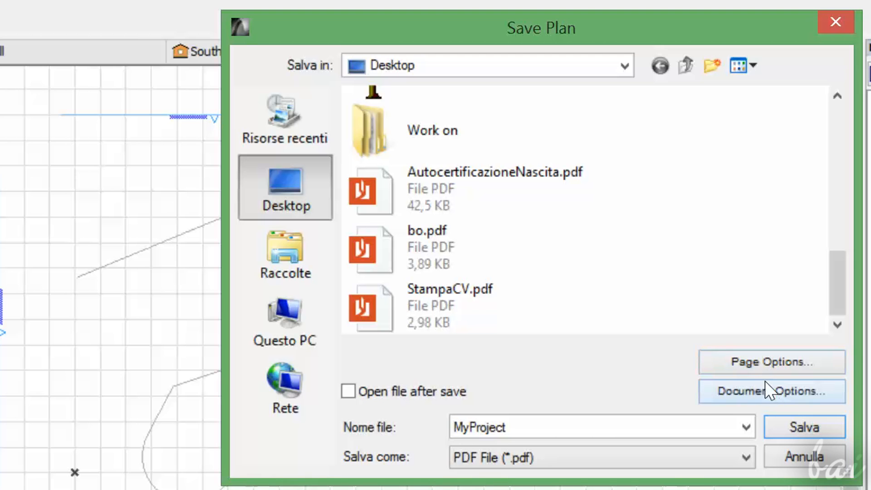
Review the PDF Page Options (A4 landscape, 8 mm margins) and move on to Document Options
left_click(771, 362)
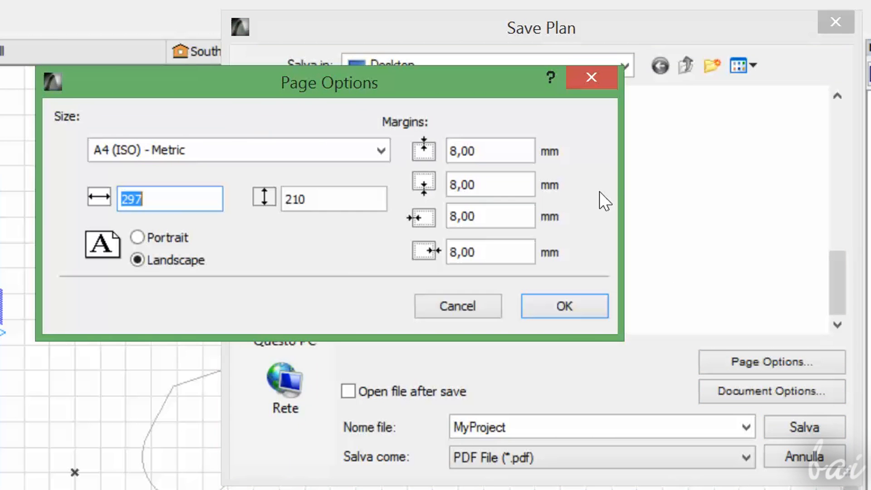
mouse_move(544, 230)
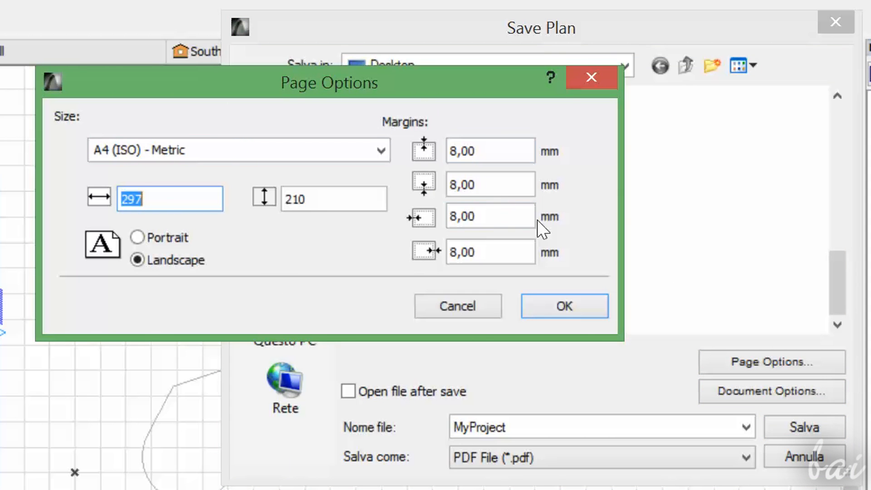
left_click(564, 306)
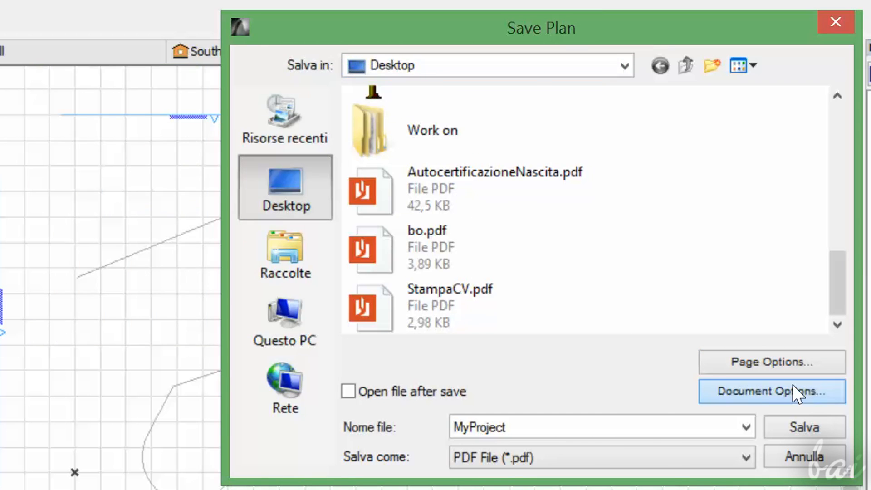
left_click(772, 391)
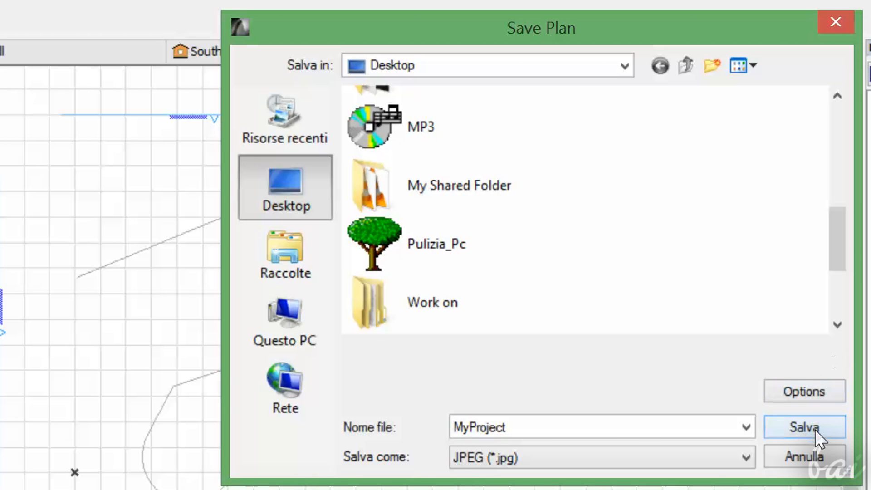
Save the plan as a JPEG image named MyProject on the Desktop
left_click(803, 426)
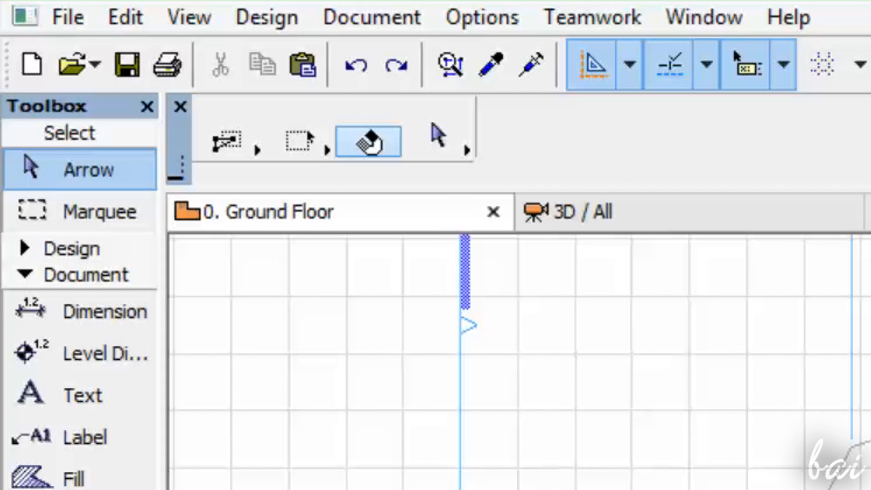
Save the MyProject project via File > Save and go to Help for About ArchiCAD
left_click(66, 16)
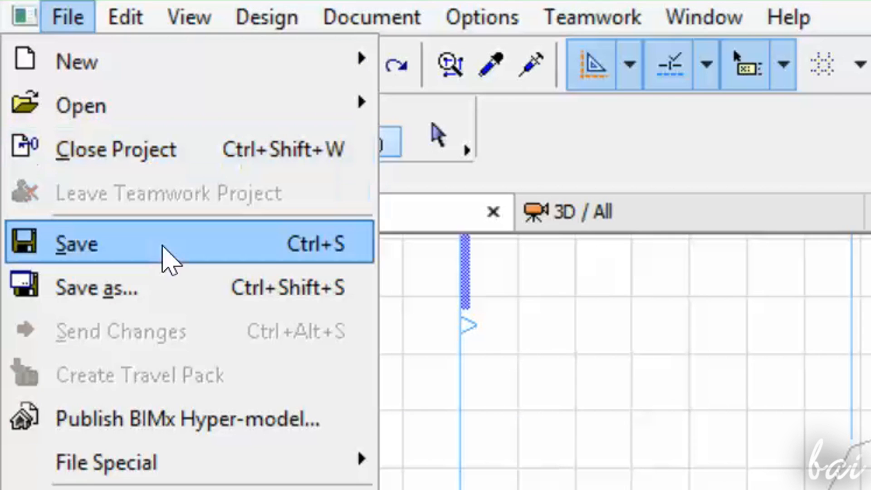
left_click(77, 243)
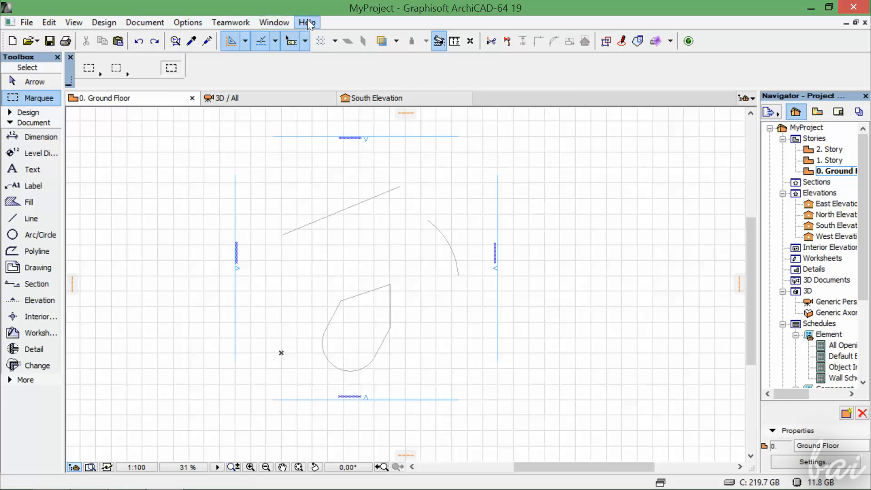
left_click(306, 21)
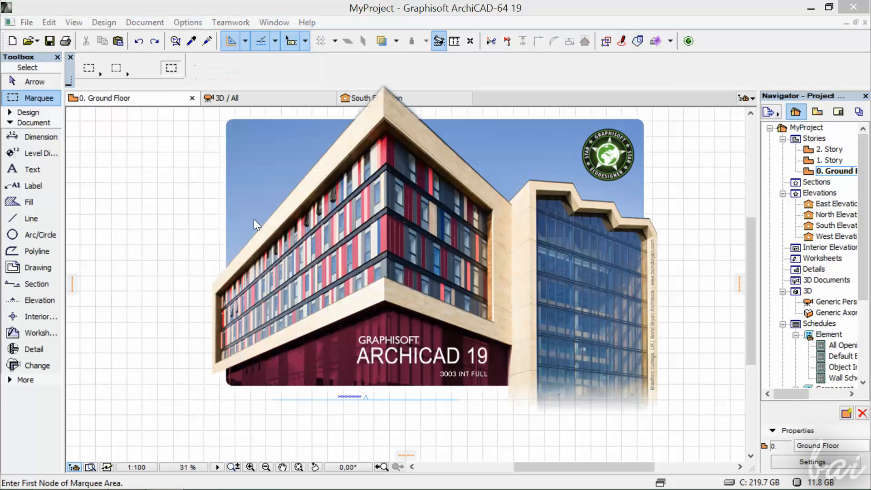